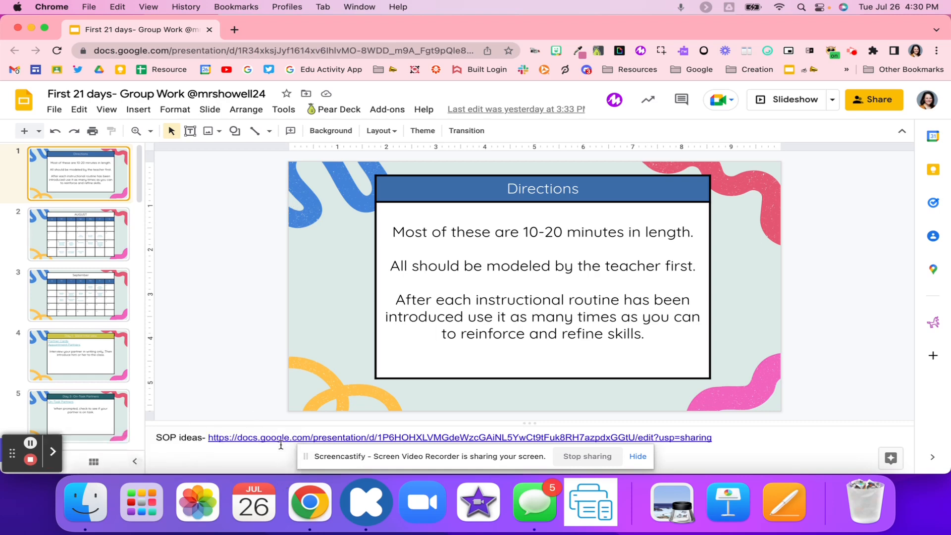
View the professional development PDF linked in the speaker notes, then return to the deck.
click(280, 437)
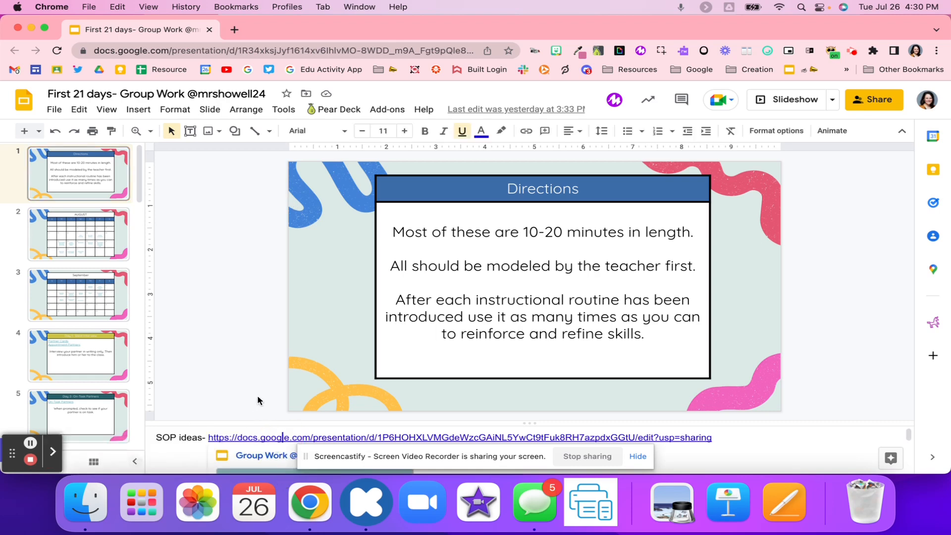
click(78, 234)
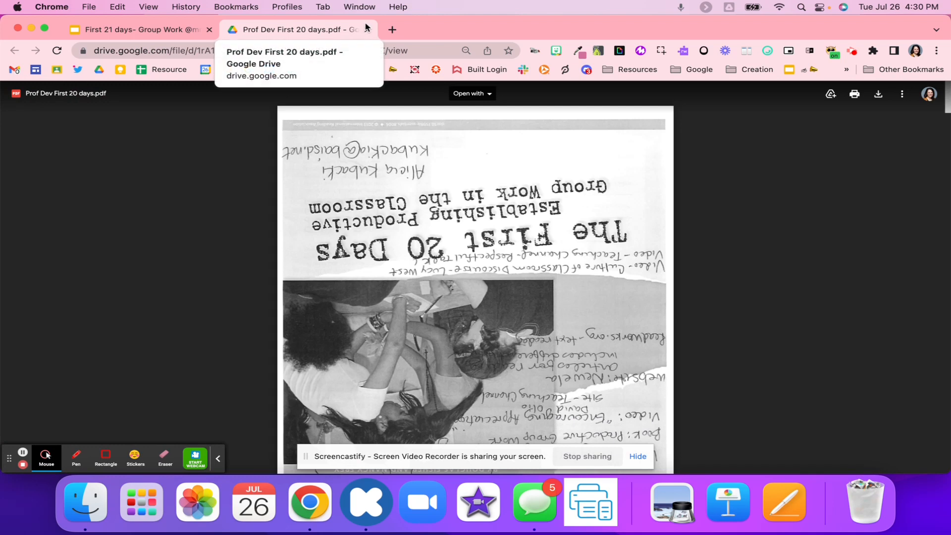
click(137, 28)
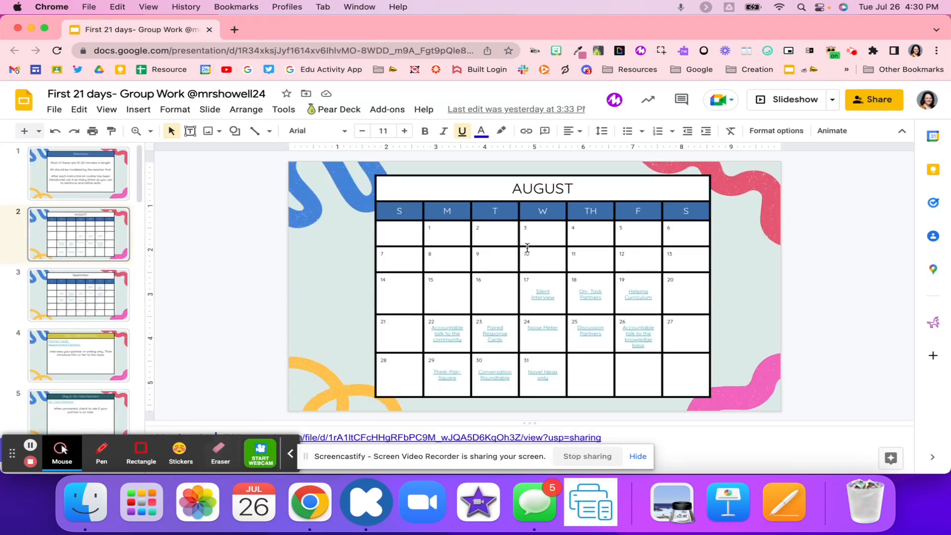
mouse_move(163, 179)
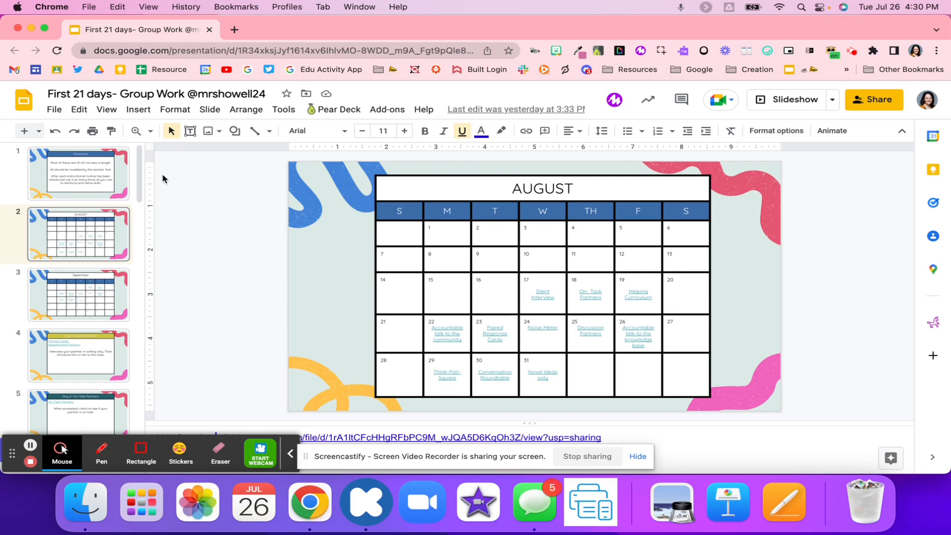
Revisit the Directions and August calendar slides, then show the Day 1 Silent Interview slide.
click(79, 175)
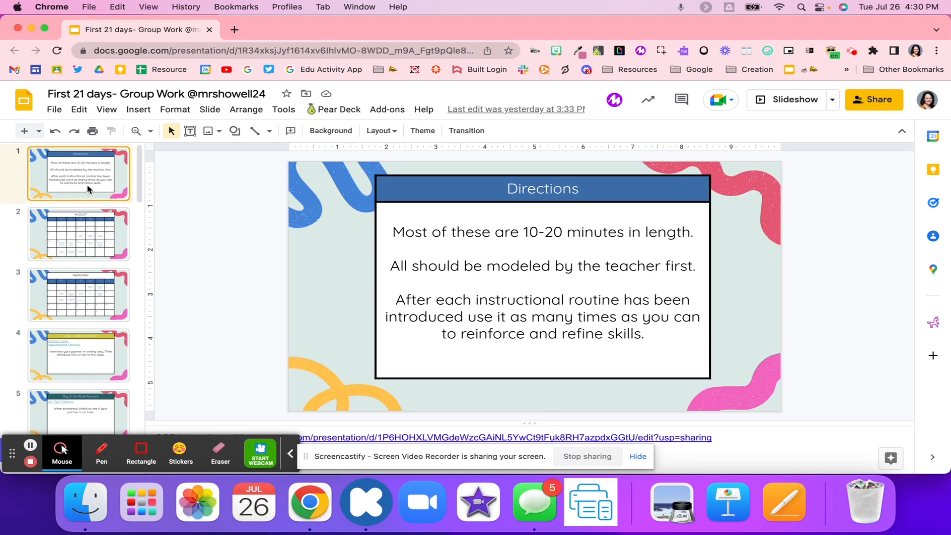
click(78, 234)
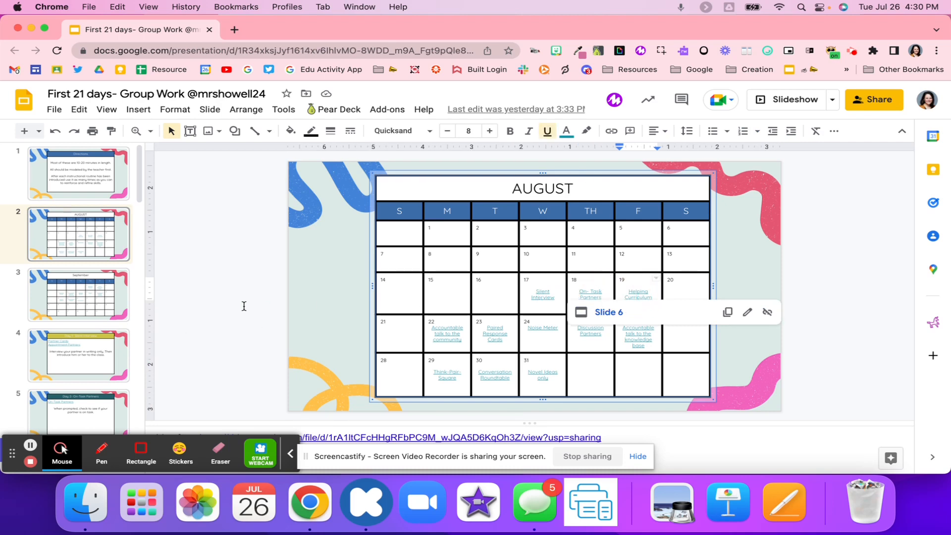
mouse_move(17, 339)
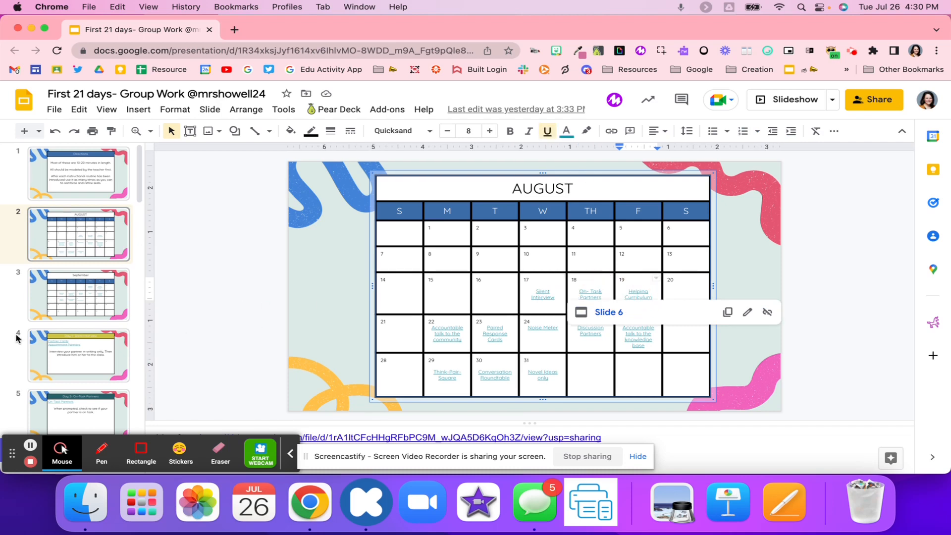
click(78, 355)
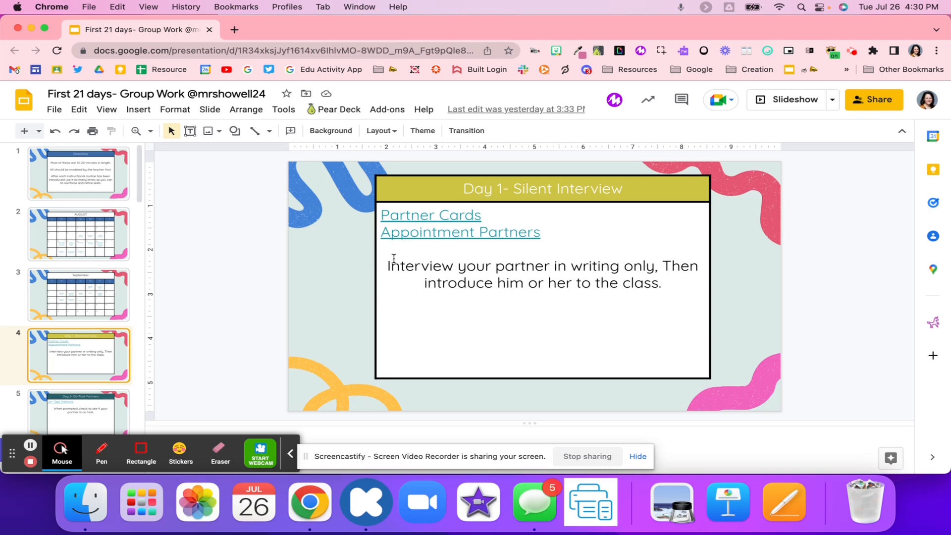
Preview and browse the Partner Cards deck, then bring up the Appointment Partners deck.
click(430, 215)
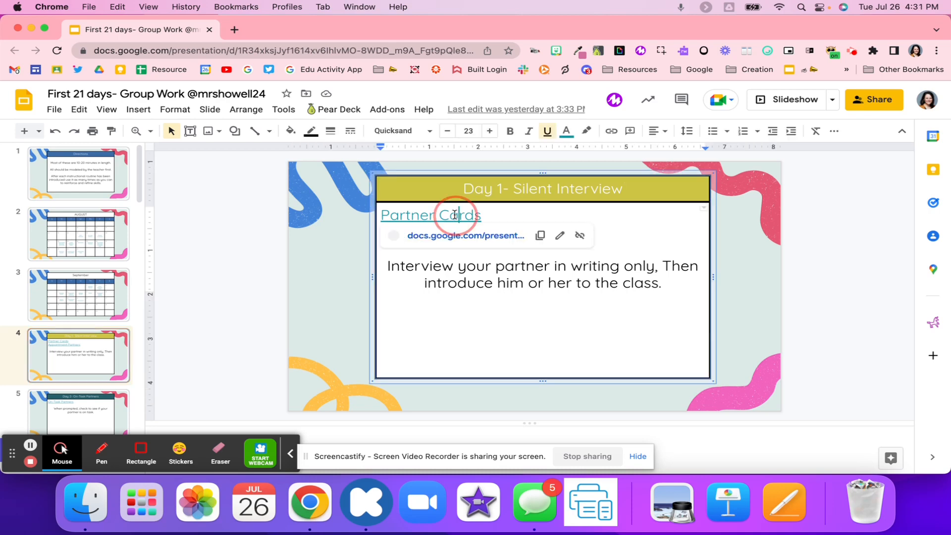
click(430, 215)
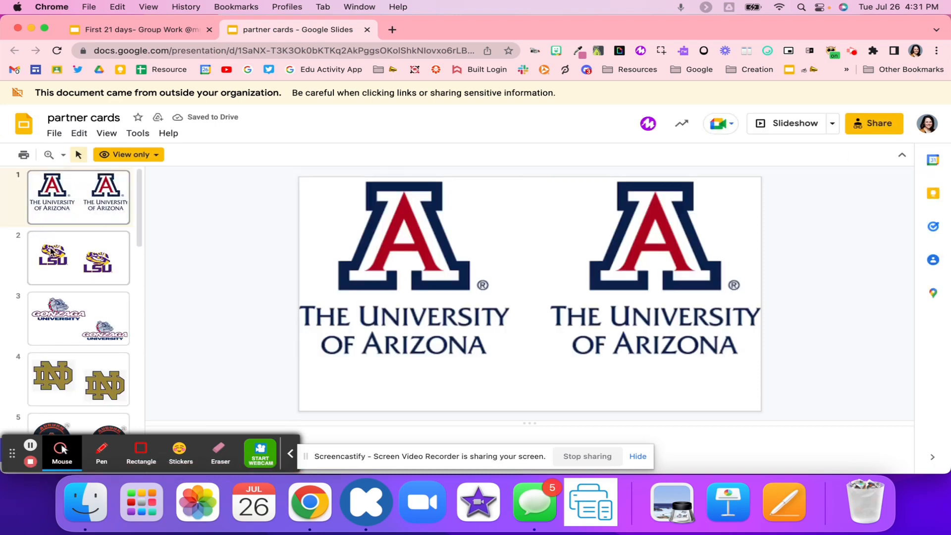
scroll(down, 3)
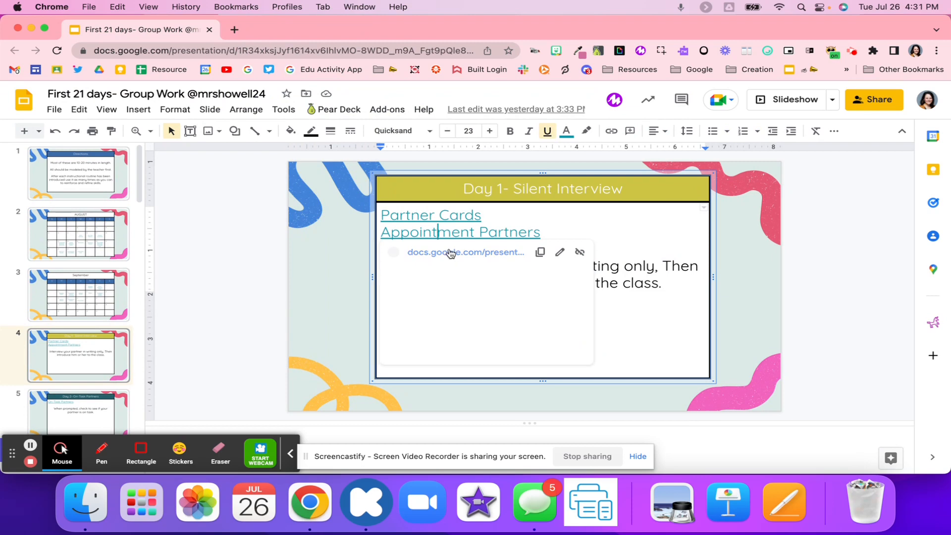
click(466, 253)
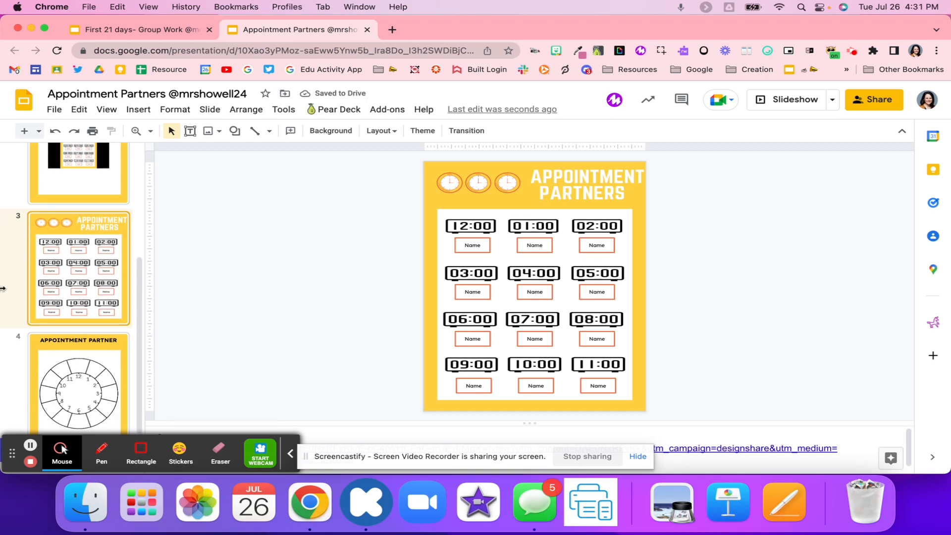
View the clock-face appointment partner sheet and leave the Appointment Partners tab.
click(79, 385)
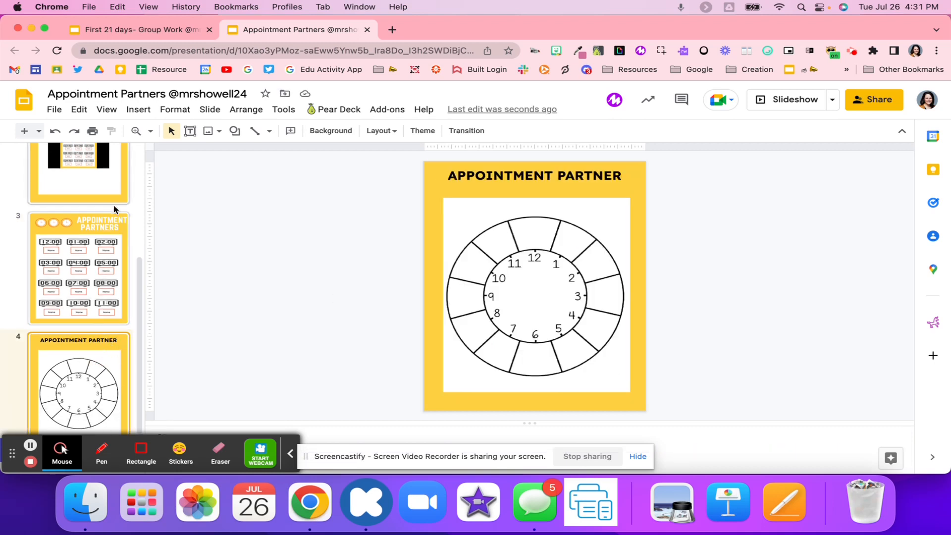
click(140, 29)
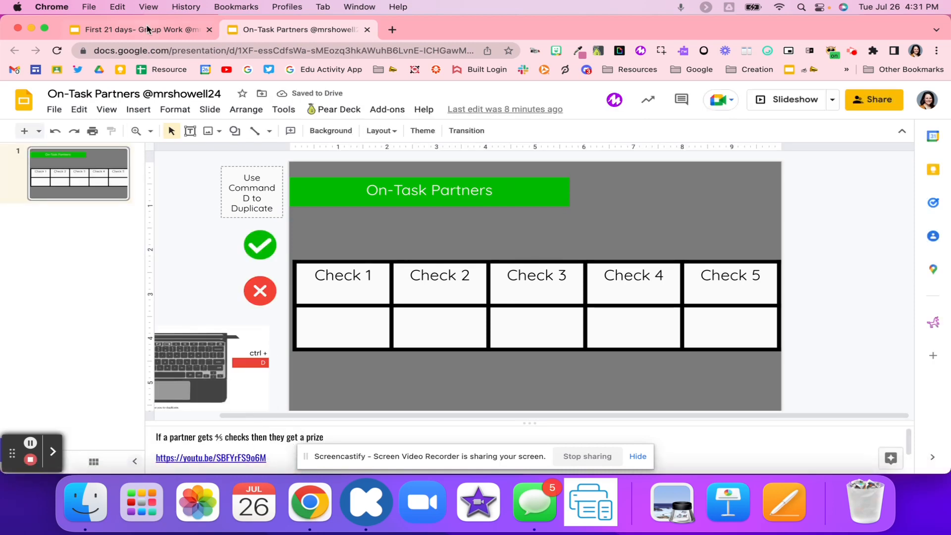
Return to the First 21 days deck and reach the Day 3 Helping Curriculum resource.
click(140, 29)
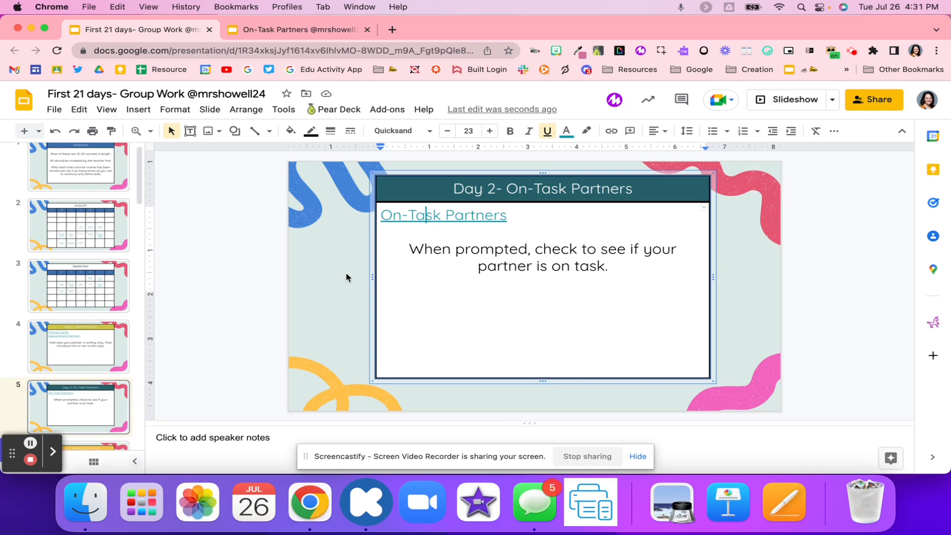
mouse_move(311, 274)
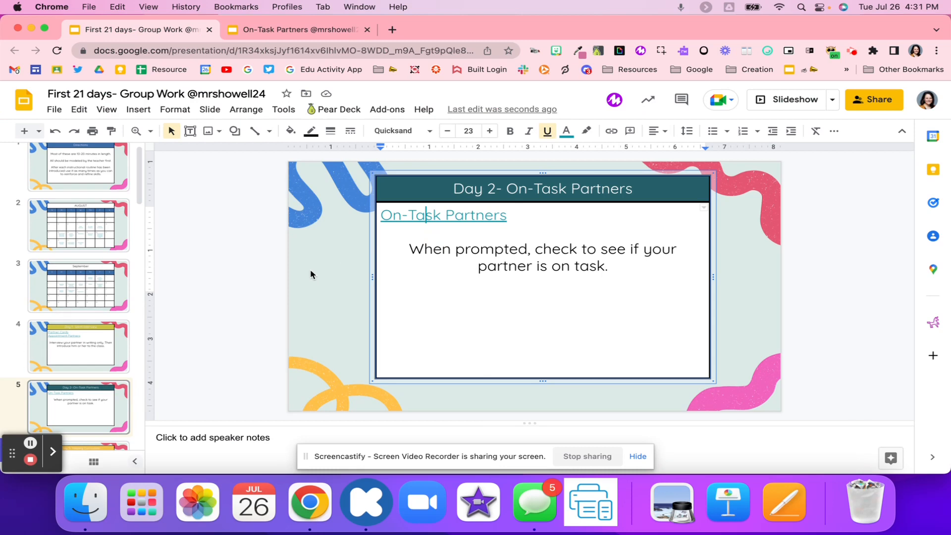
click(78, 369)
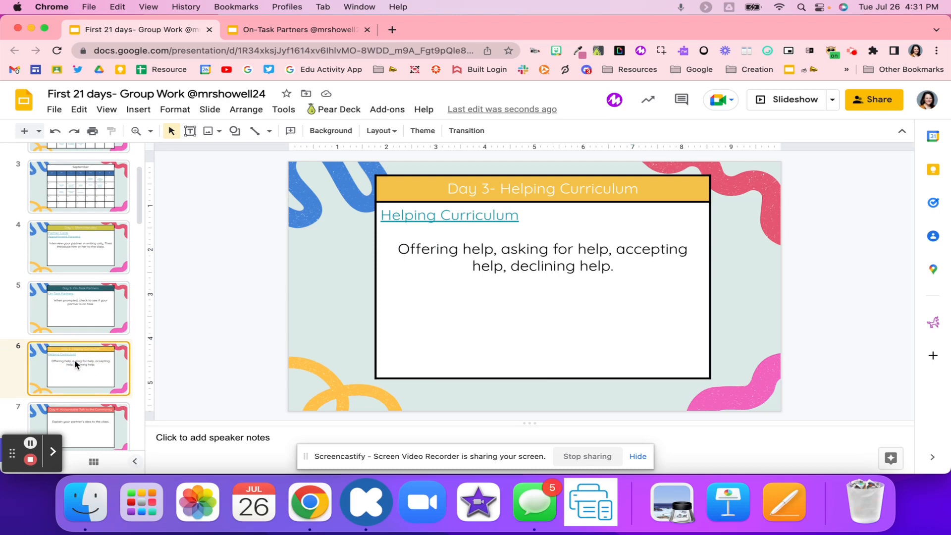
click(449, 215)
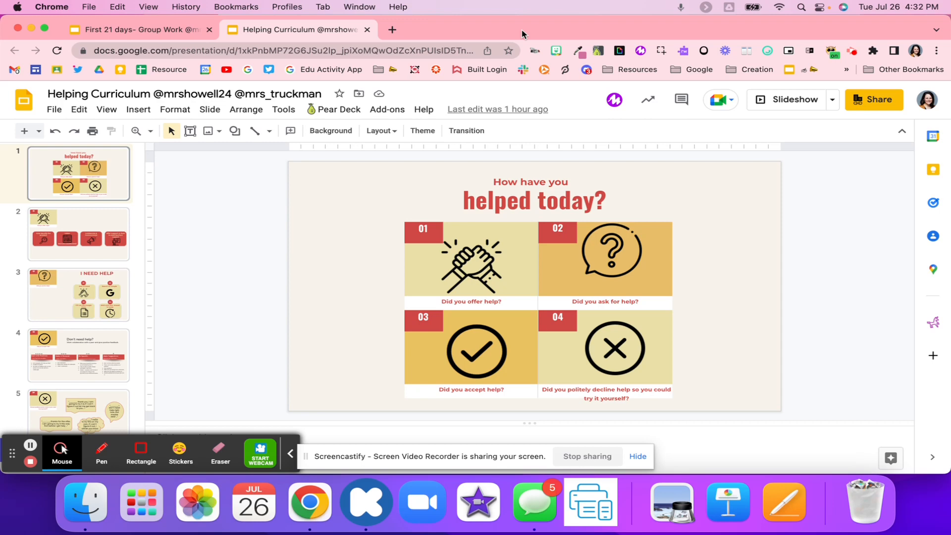
mouse_move(418, 95)
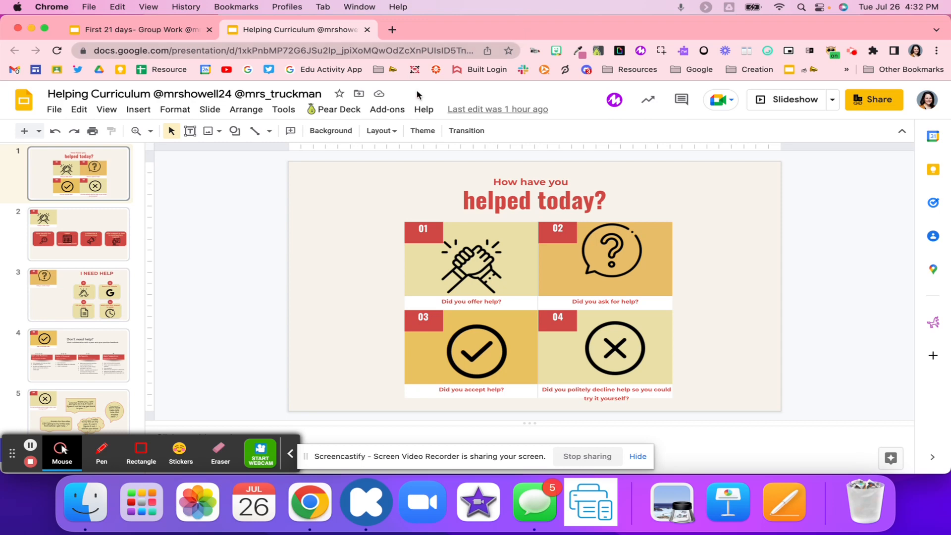
Page through the Helping Curriculum feedback and polite-decline slides, then return to the main deck.
click(78, 233)
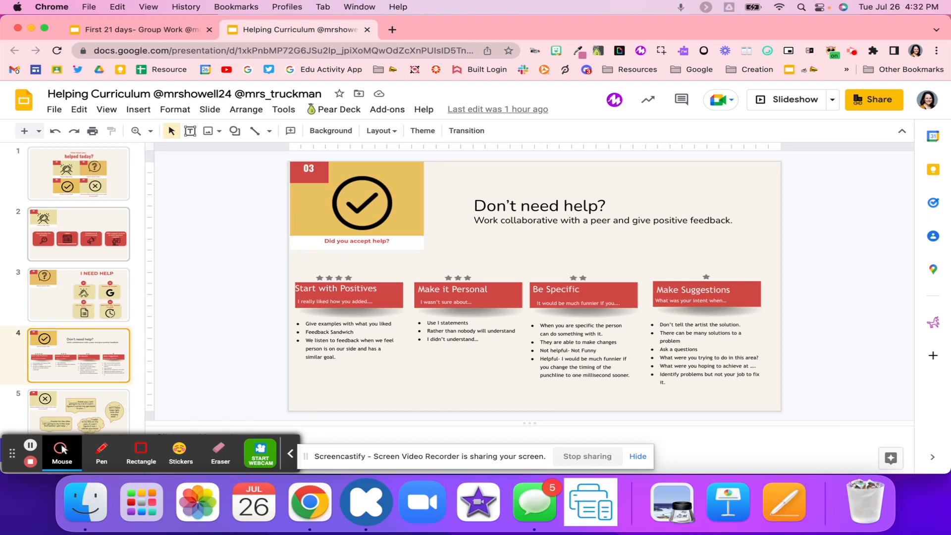
click(78, 414)
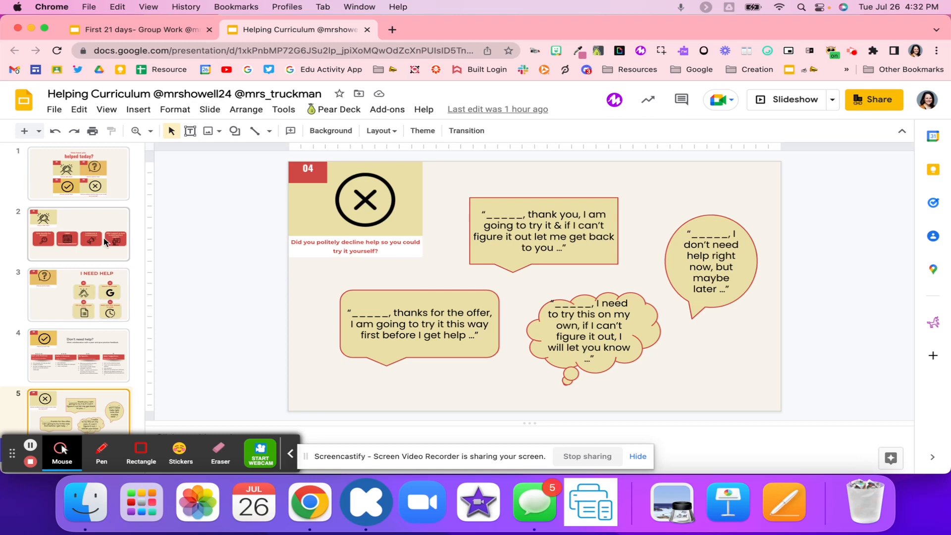
mouse_move(232, 440)
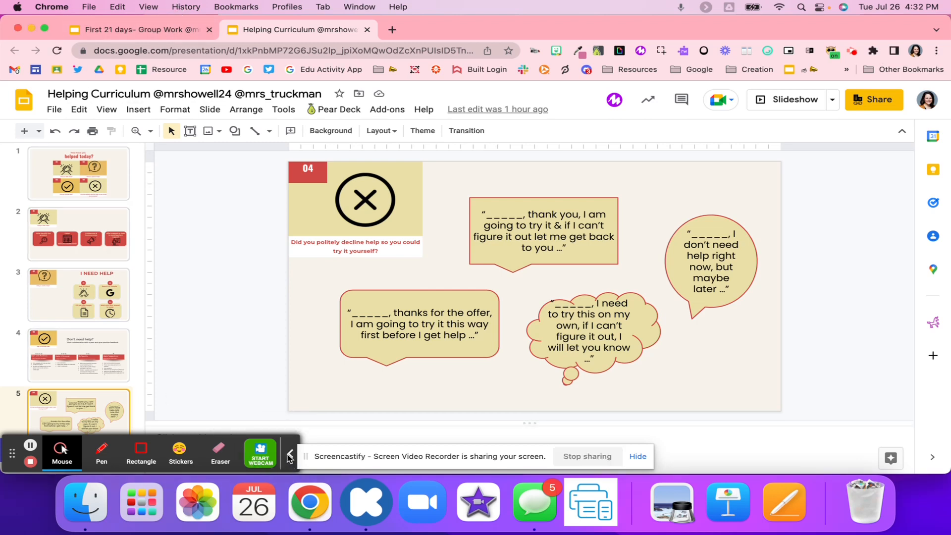
click(139, 29)
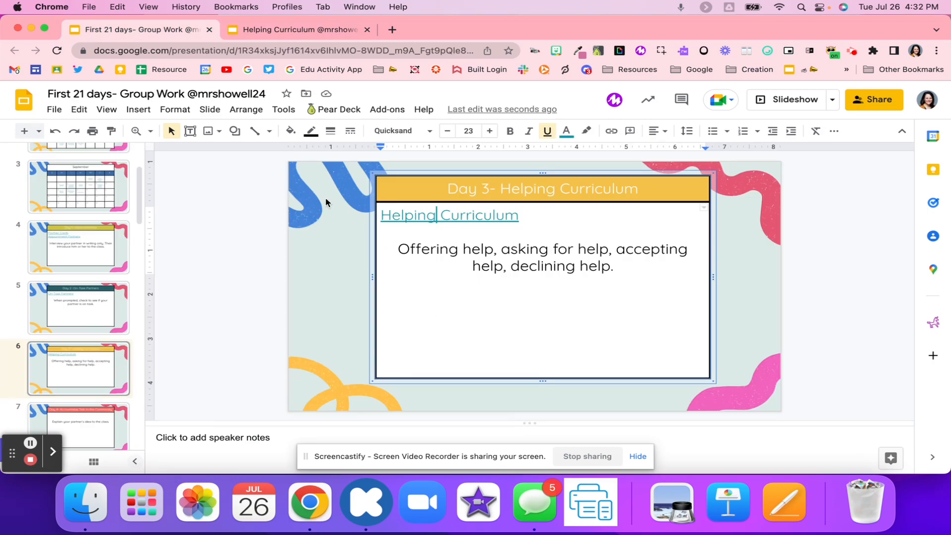
mouse_move(168, 253)
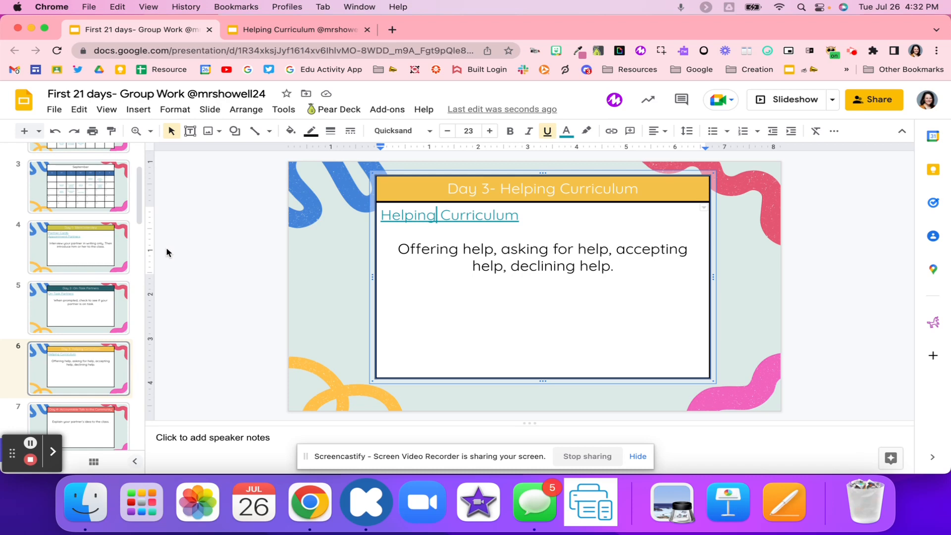
Show Day 4 Accountable Talk and Day 5 Paired Response Cards, previewing the Response Cards link.
scroll(down, 3)
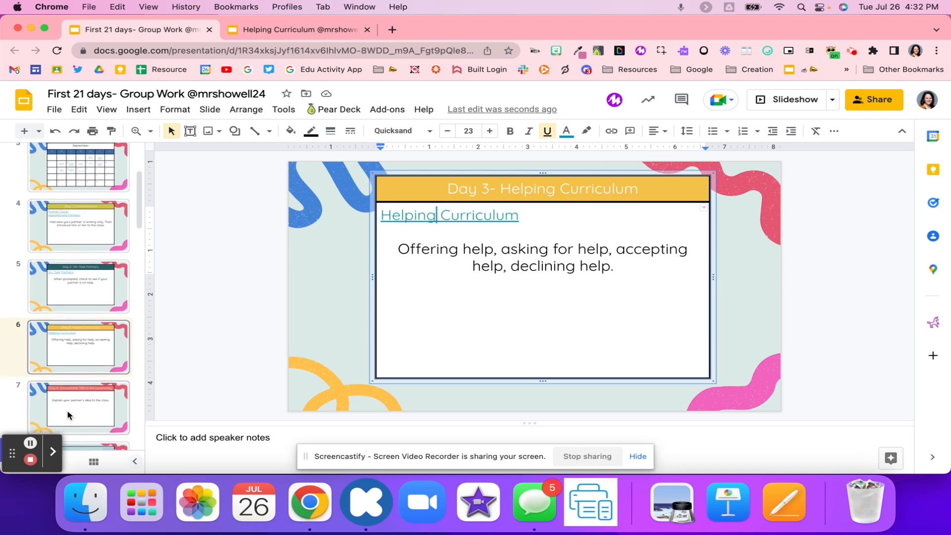
click(78, 396)
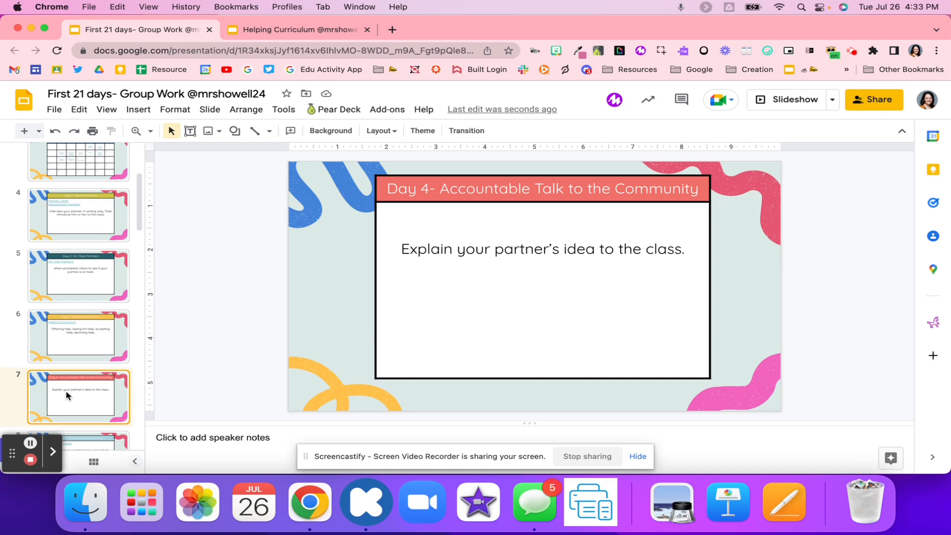
mouse_move(32, 402)
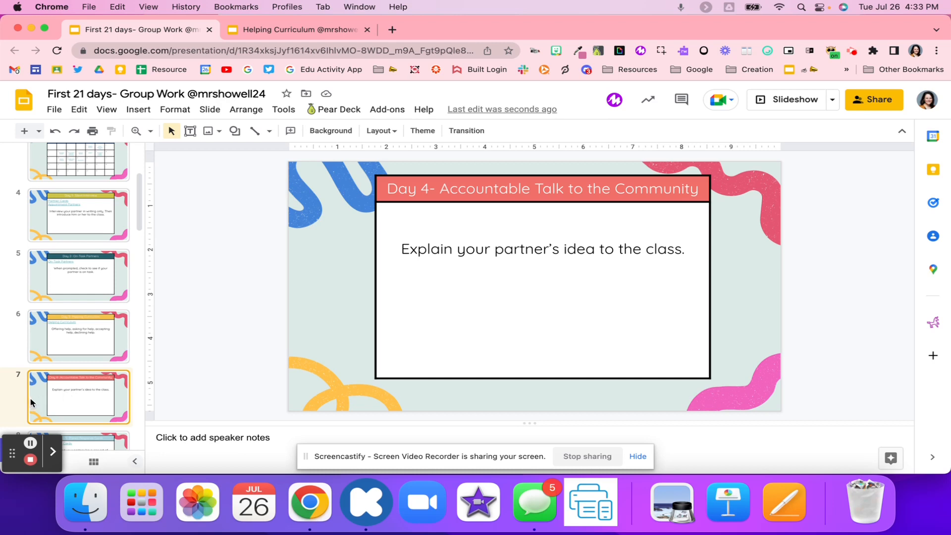
click(78, 318)
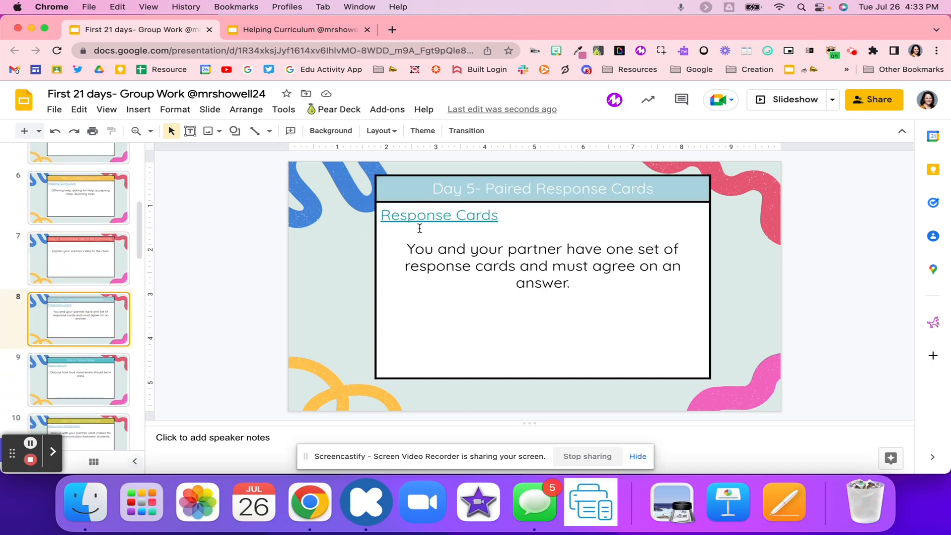
click(437, 215)
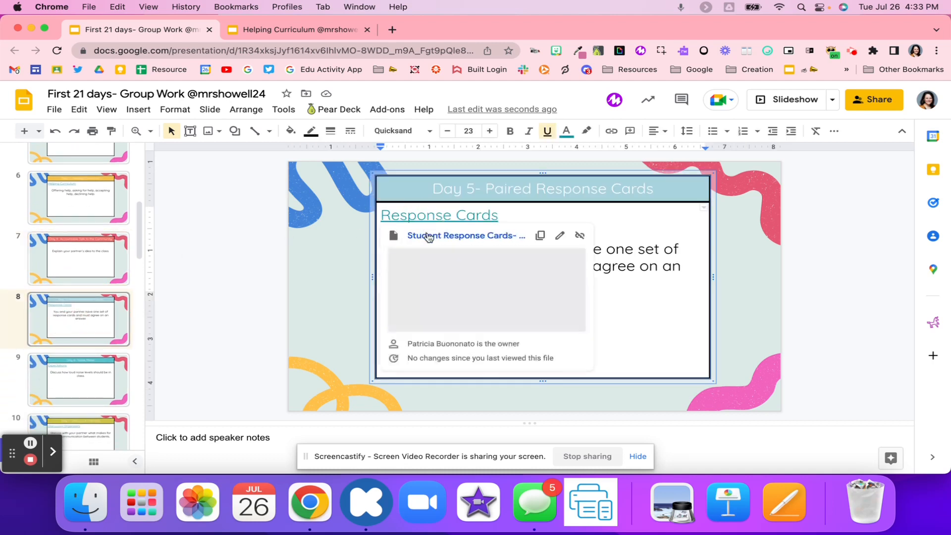
click(465, 236)
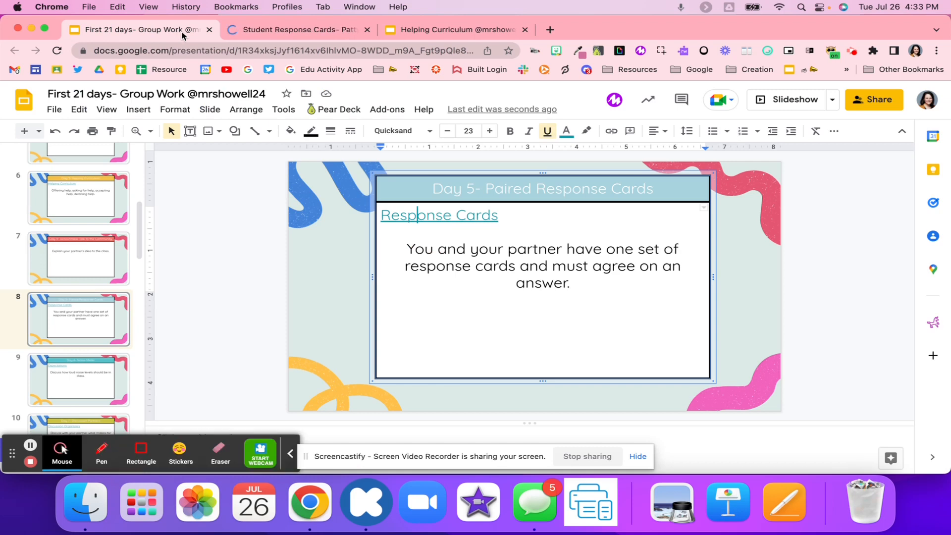
mouse_move(247, 69)
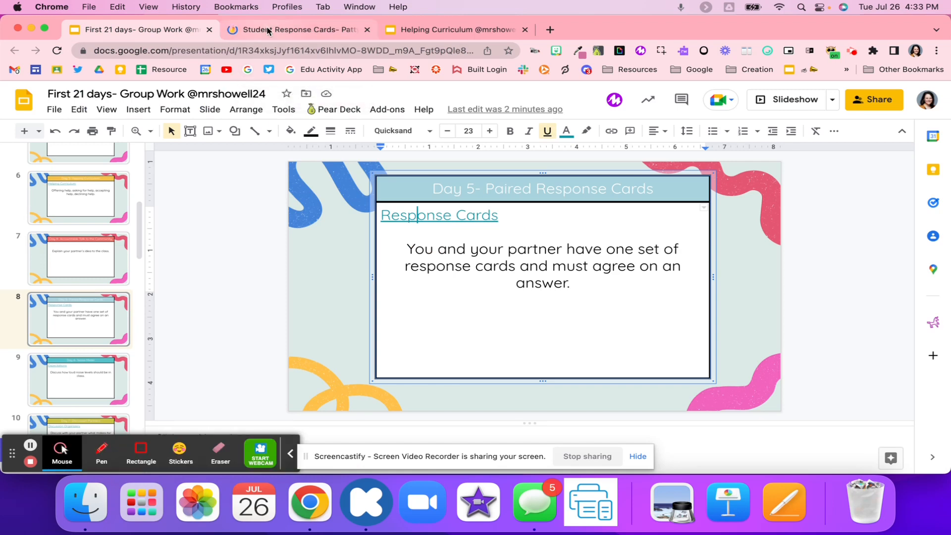
click(297, 29)
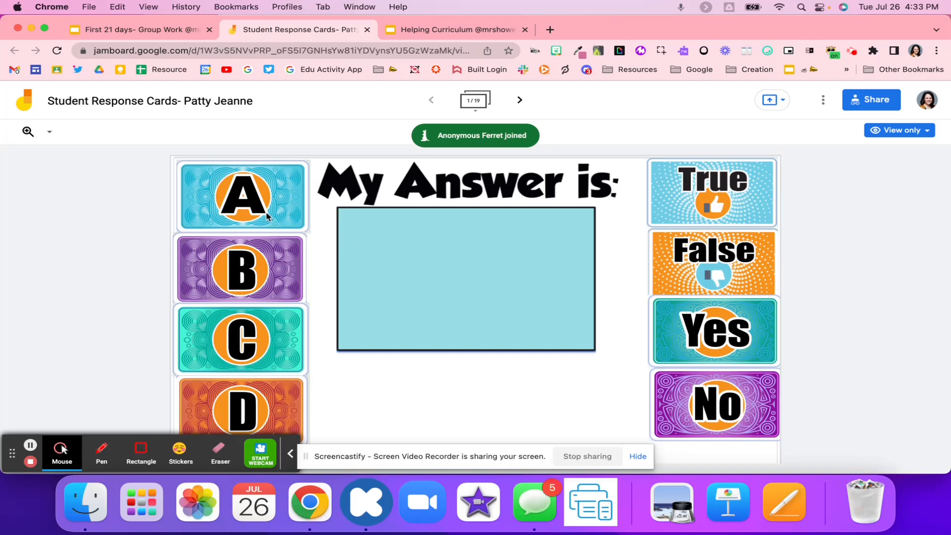
mouse_move(639, 360)
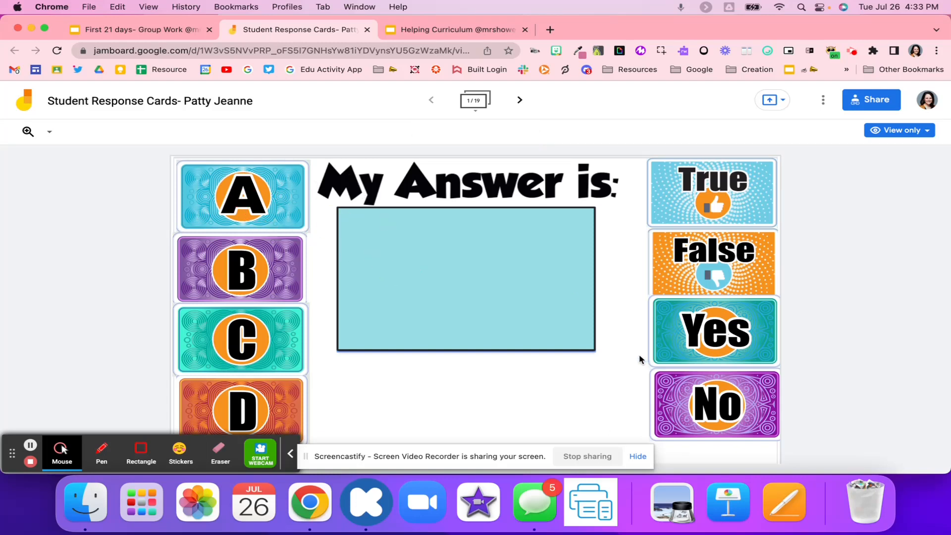
mouse_move(509, 284)
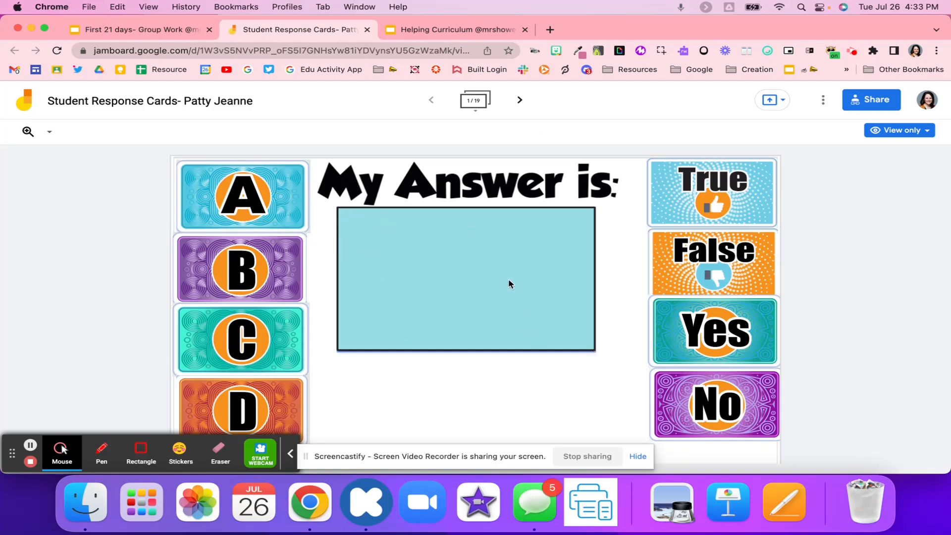
click(518, 99)
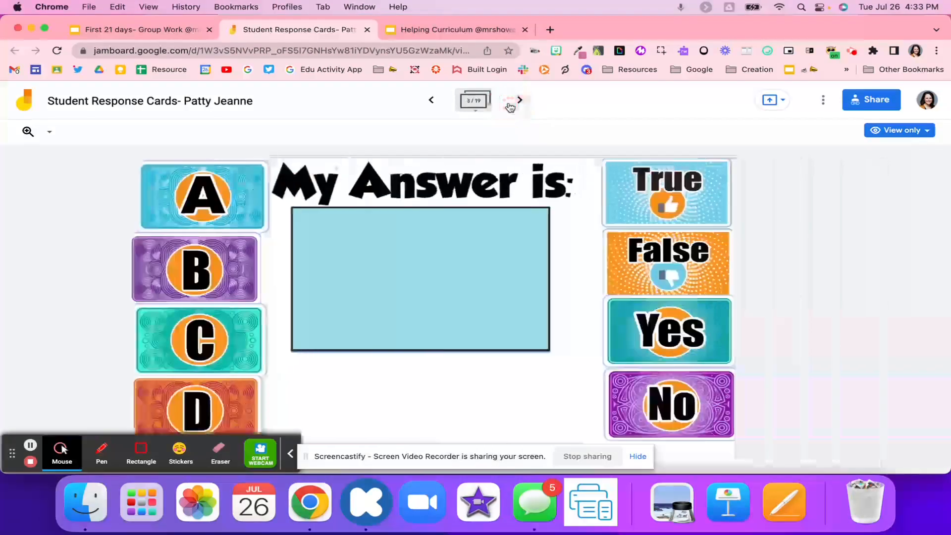
click(140, 29)
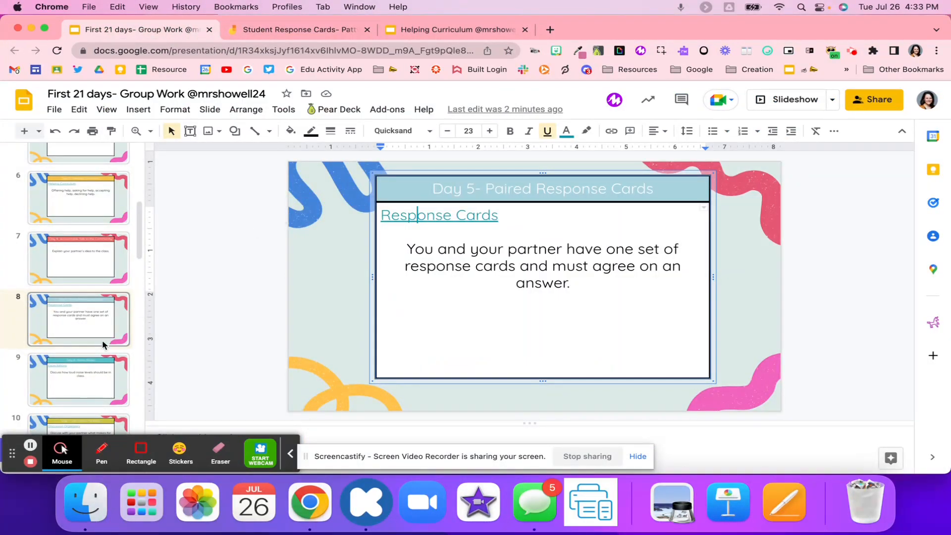
Show the Day 6 Noise Meter slide and bring up its linked Expectations resource.
click(78, 379)
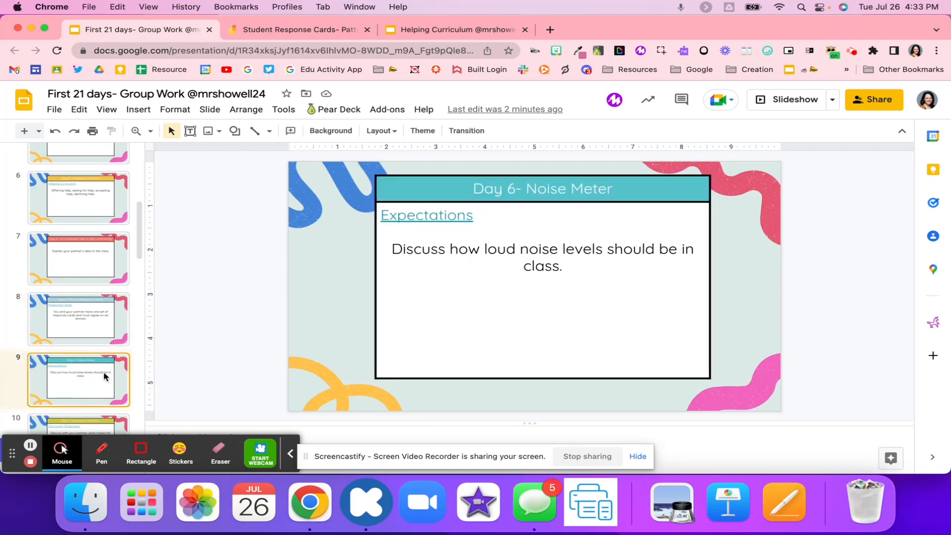
mouse_move(389, 209)
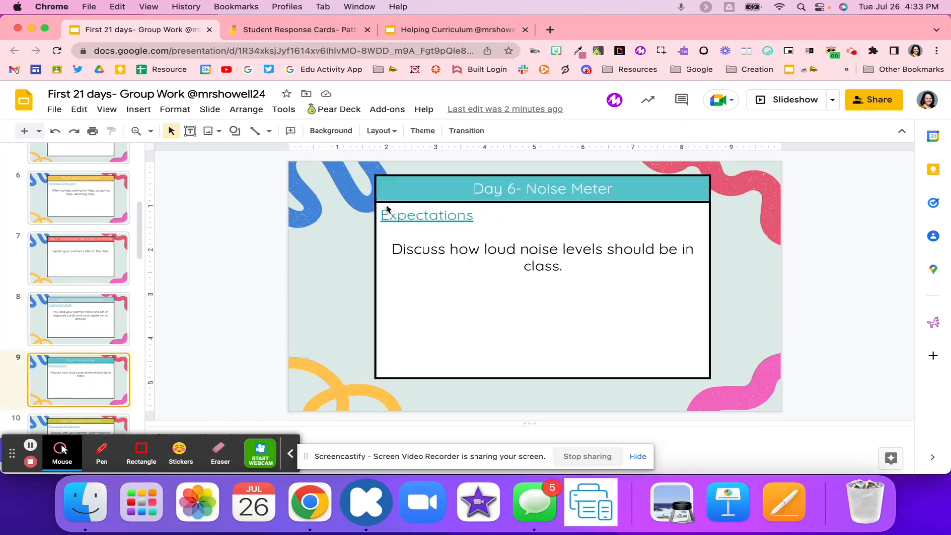
click(548, 29)
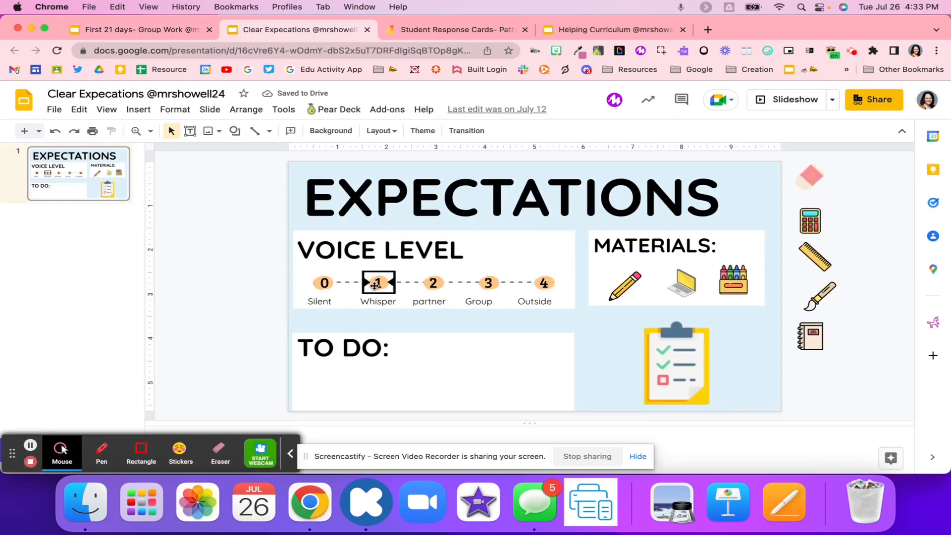
Select the Whisper voice-level marker, then close the Helping Curriculum and Clear Expectations decks.
click(377, 282)
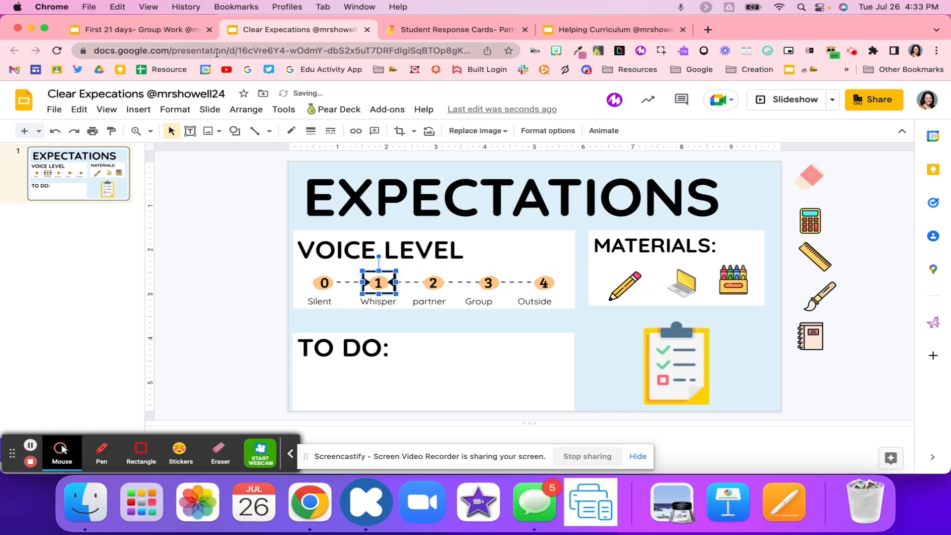
click(454, 29)
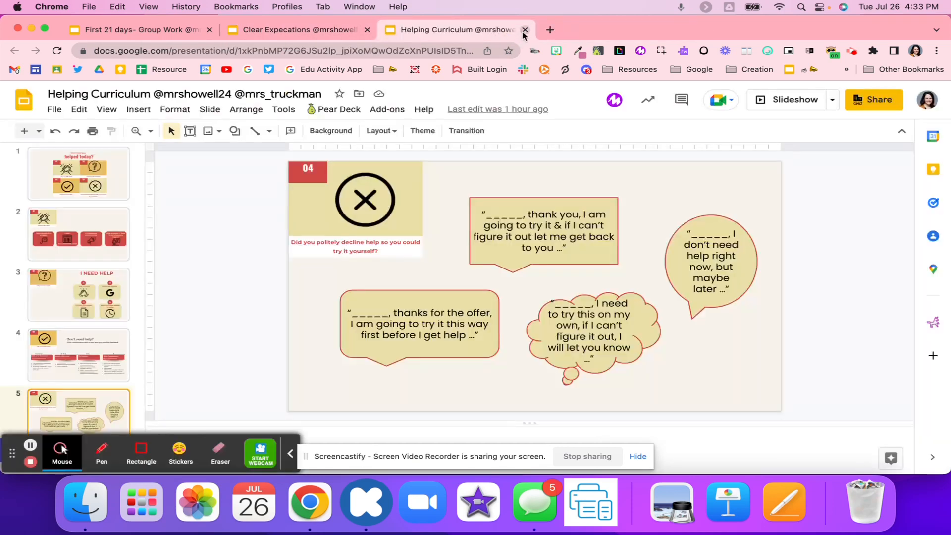
click(525, 29)
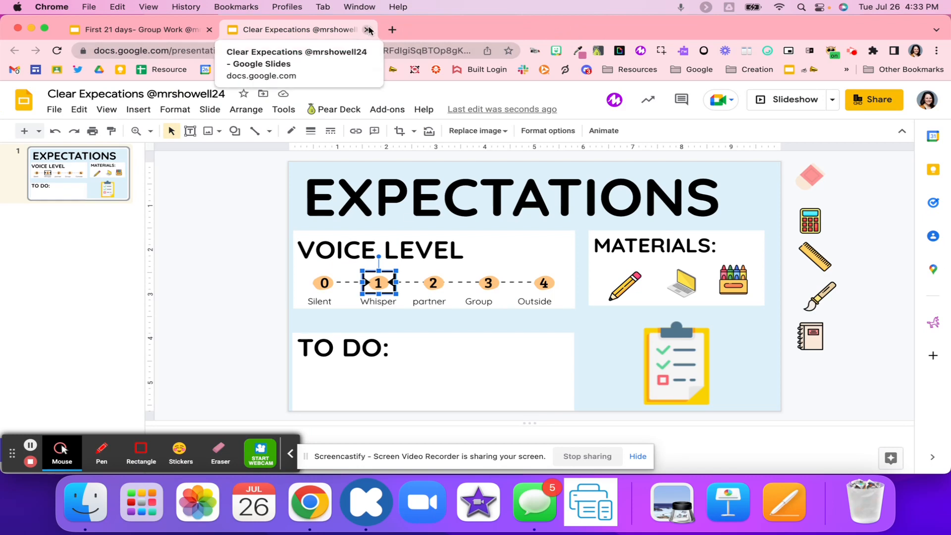
click(370, 29)
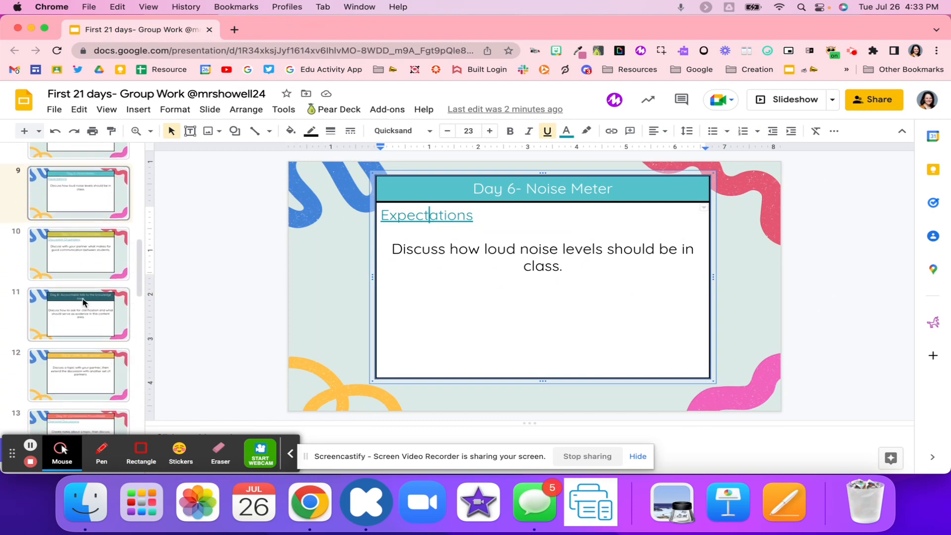
Show Day 7 Discussion Partners and explore the organizer's Question and Ideas from Sharing sections.
click(78, 253)
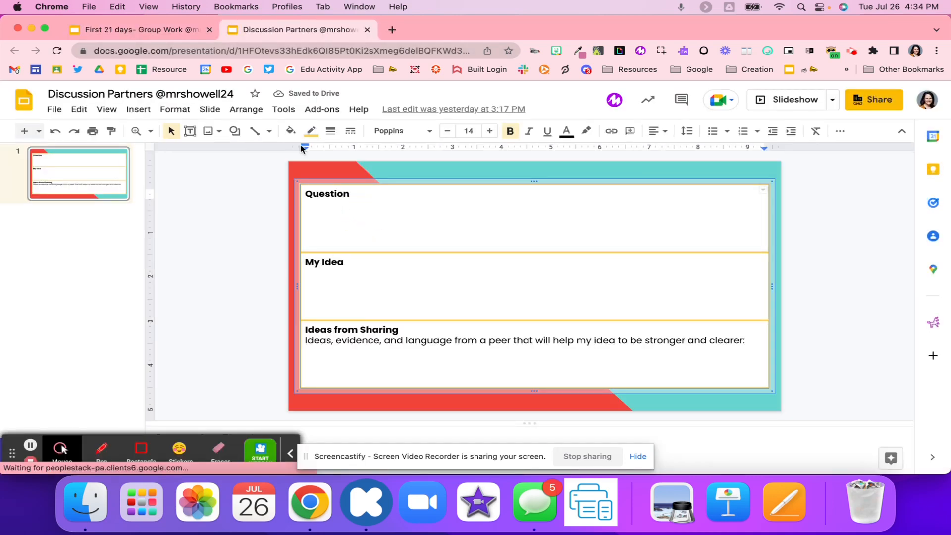
click(133, 28)
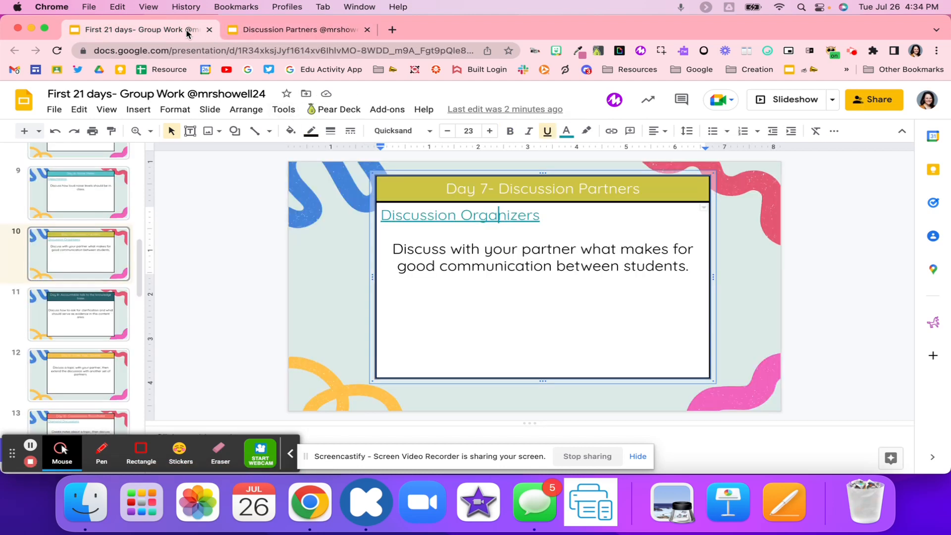
click(295, 29)
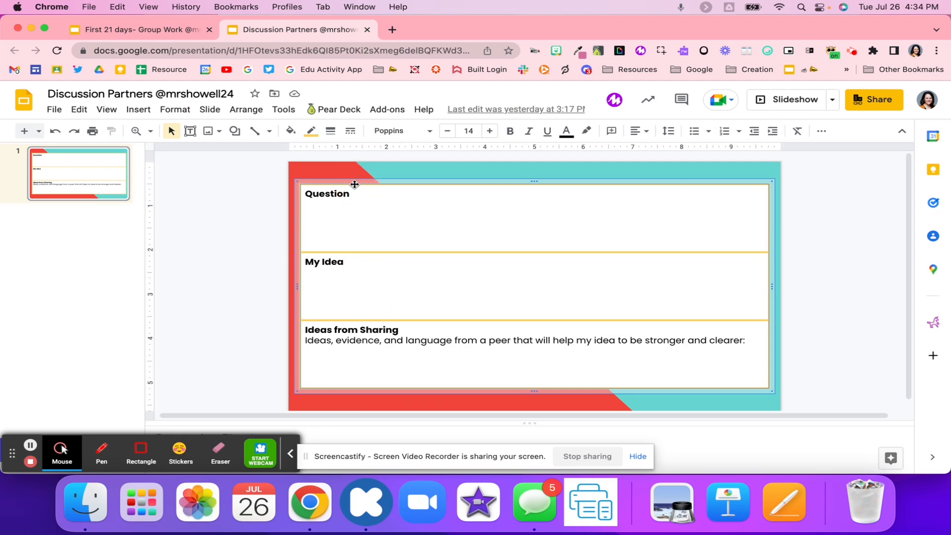
click(355, 193)
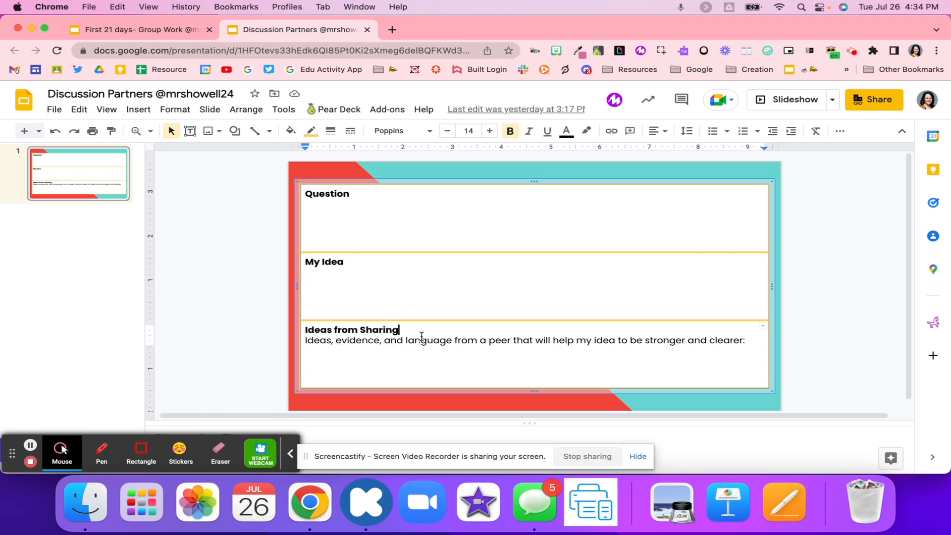
mouse_move(445, 368)
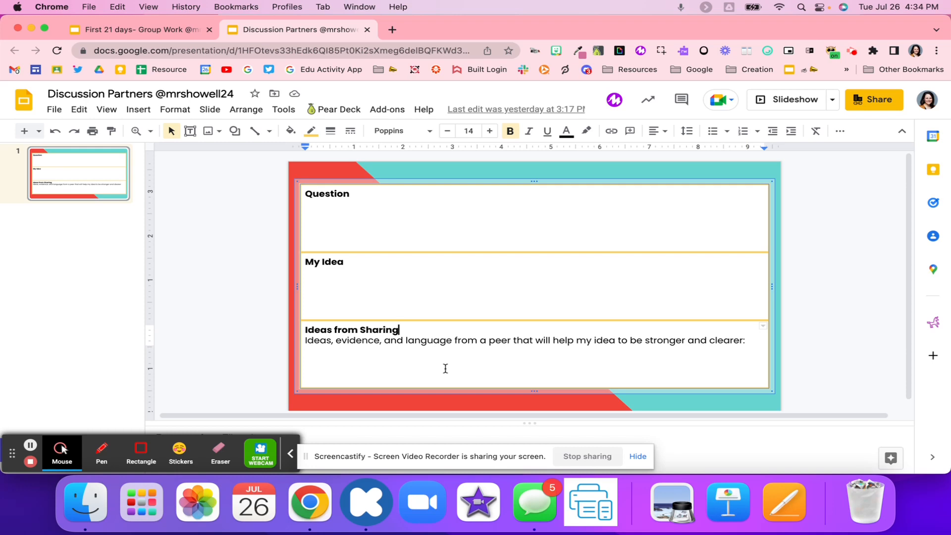
click(139, 29)
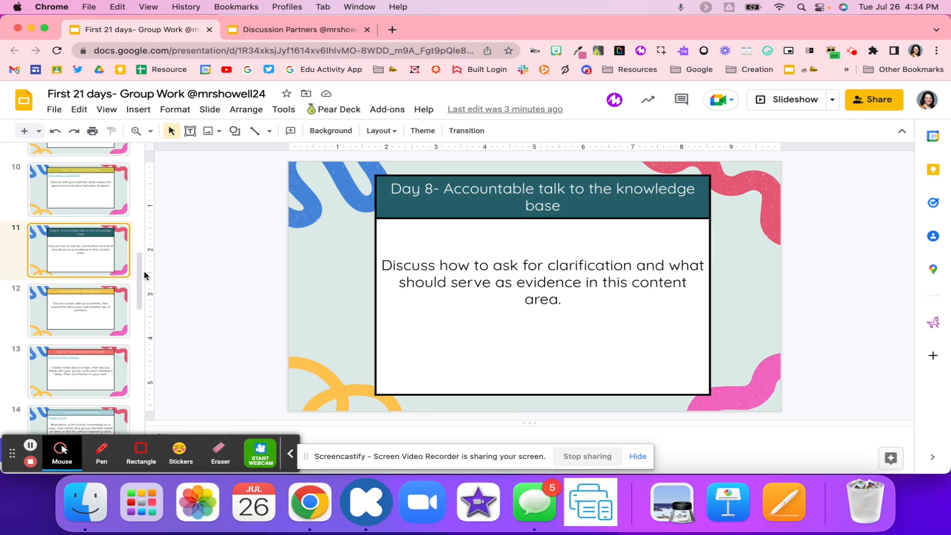
Show the Day 9 Think-Pair-Square slide from the filmstrip.
scroll(down, 3)
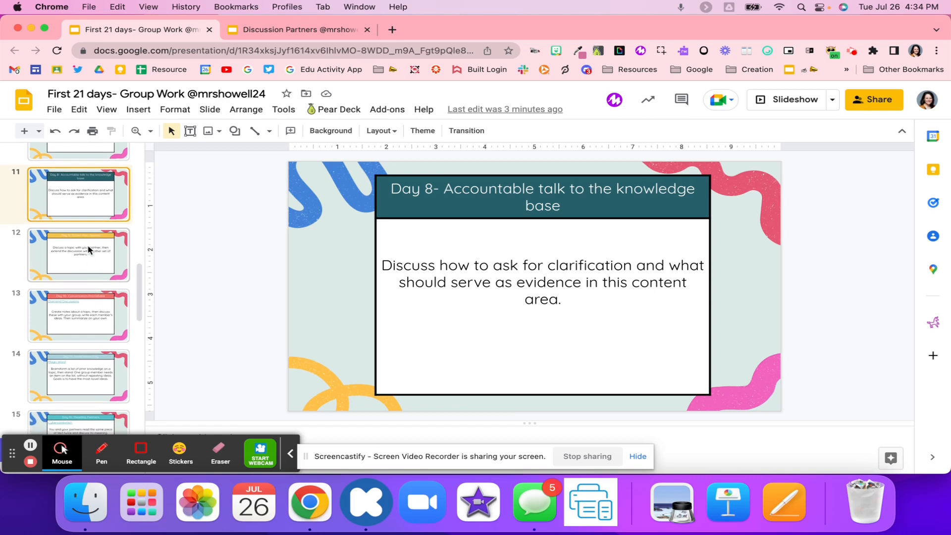
click(78, 254)
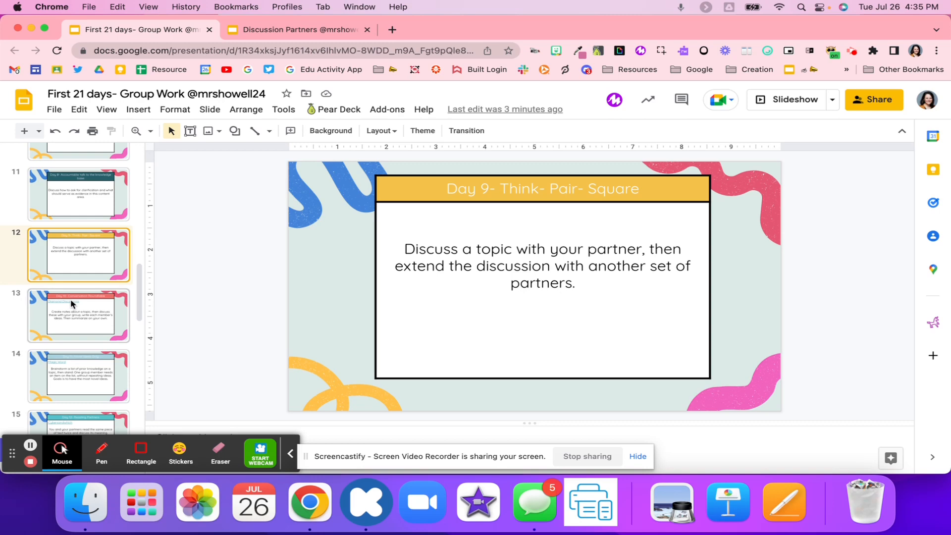
mouse_move(72, 306)
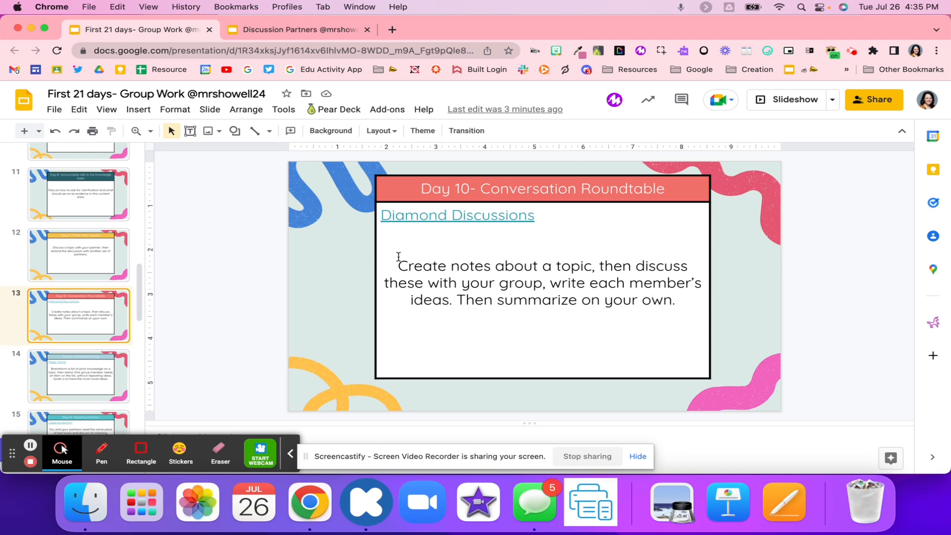
click(392, 29)
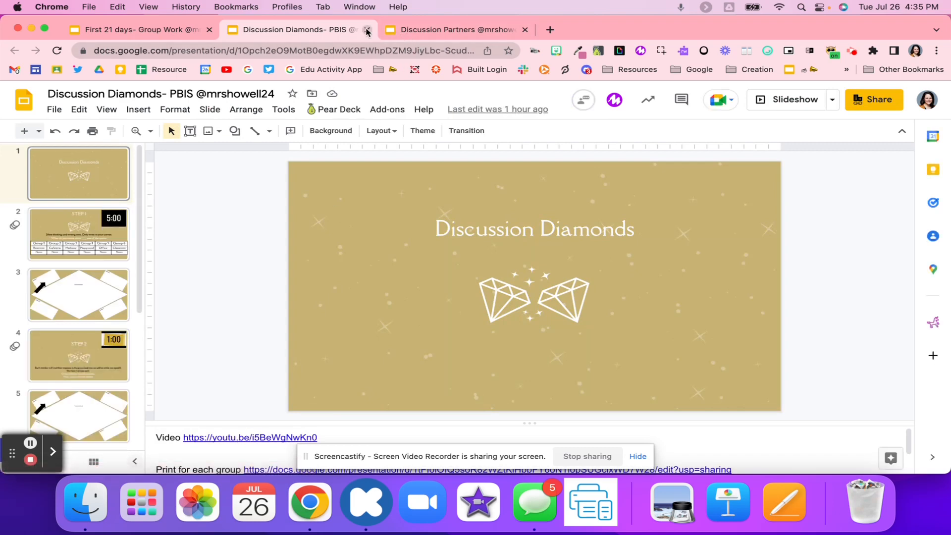
click(365, 29)
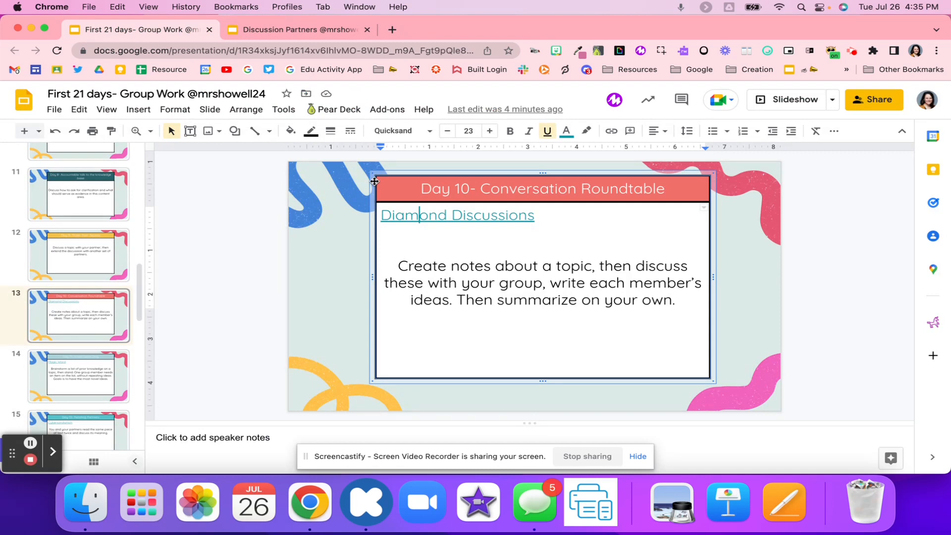
mouse_move(180, 330)
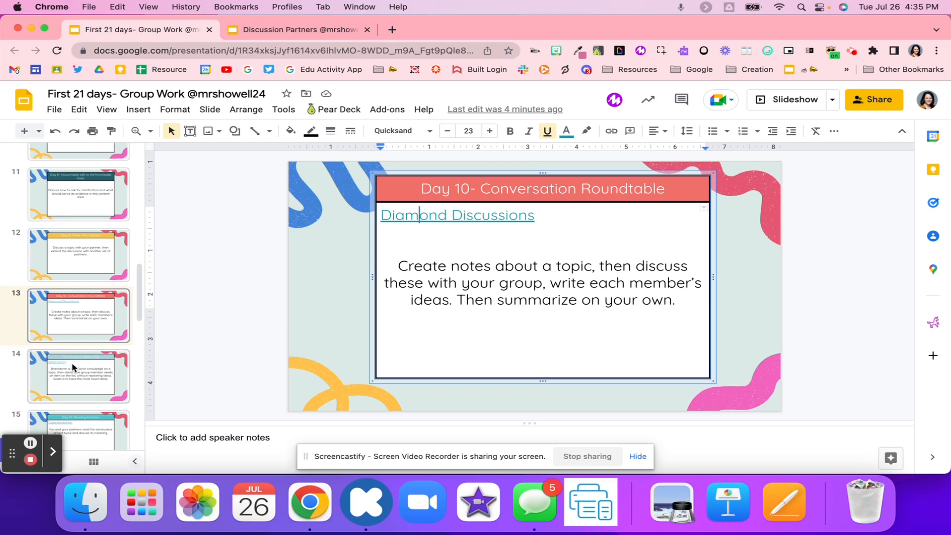
click(78, 376)
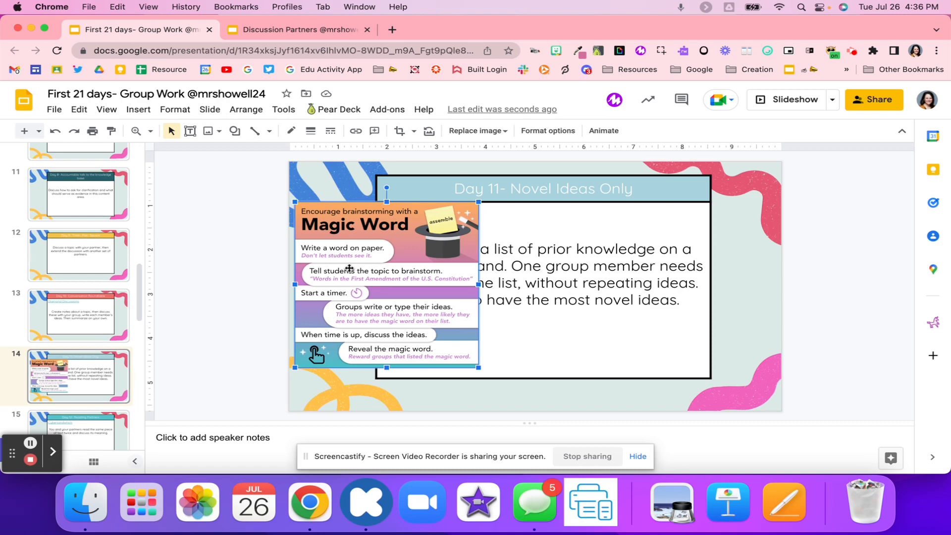
mouse_move(358, 258)
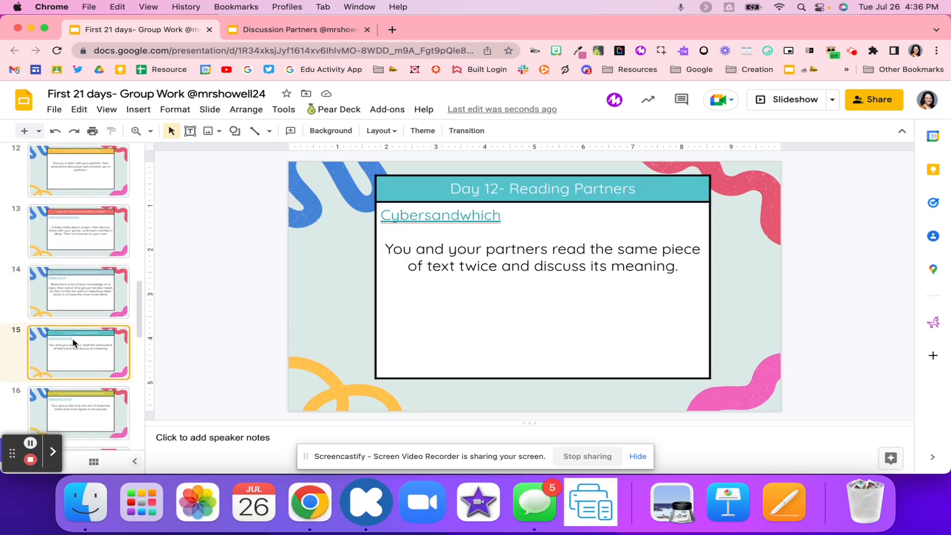
Return to the First 21 days deck and try the Day 12 Cybersandwhich link.
scroll(down, 3)
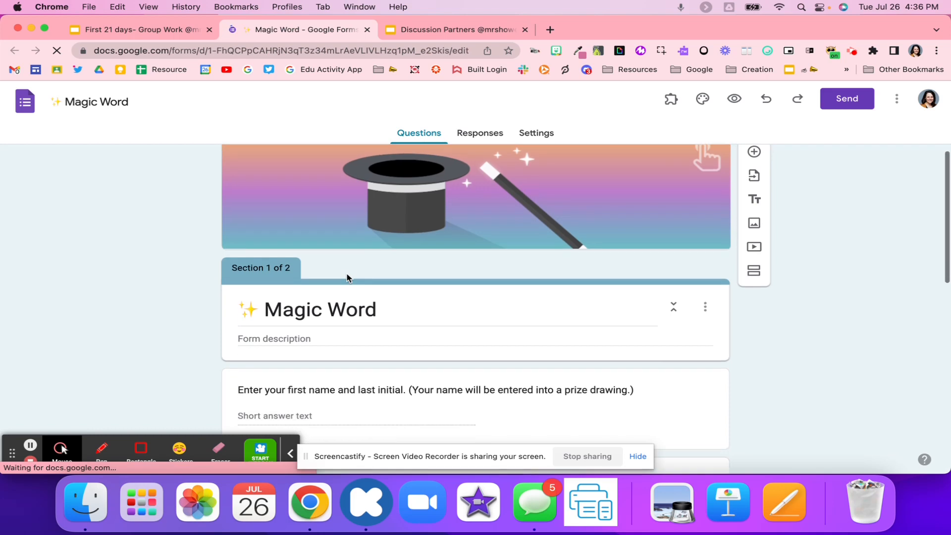
click(139, 29)
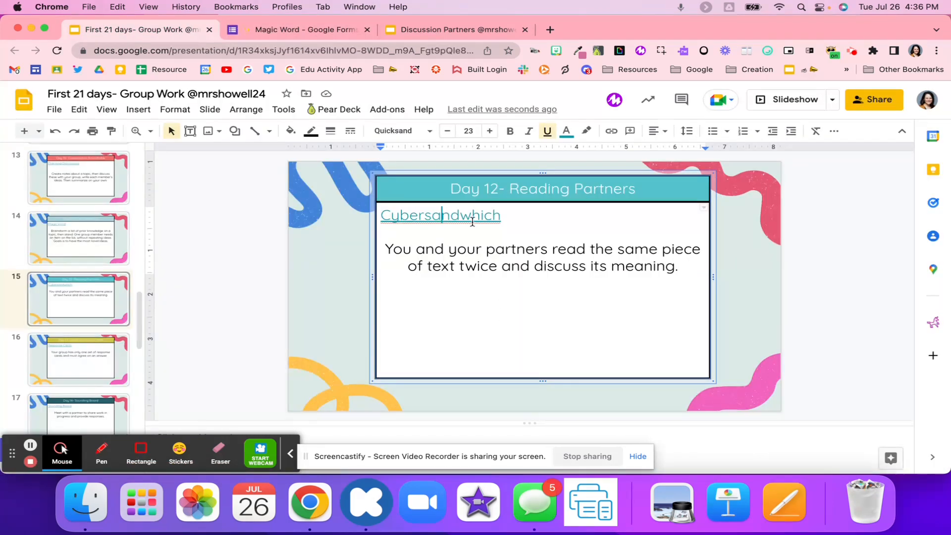
click(440, 214)
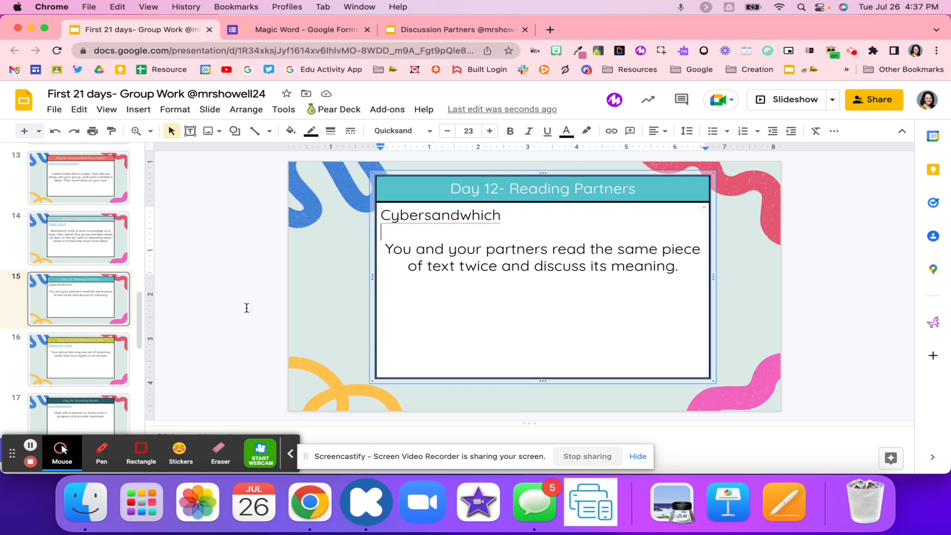
Show the Day 13 Group Response Cards slide.
click(78, 358)
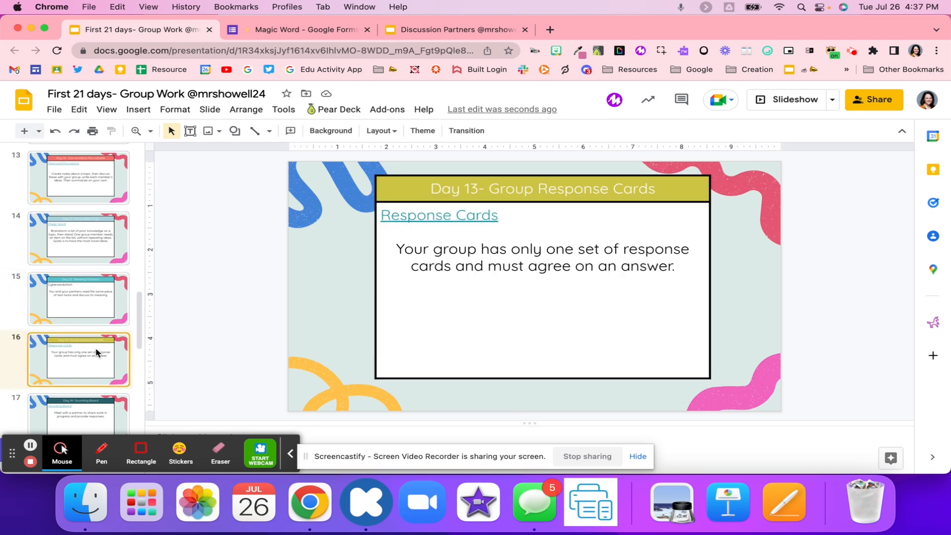
mouse_move(438, 209)
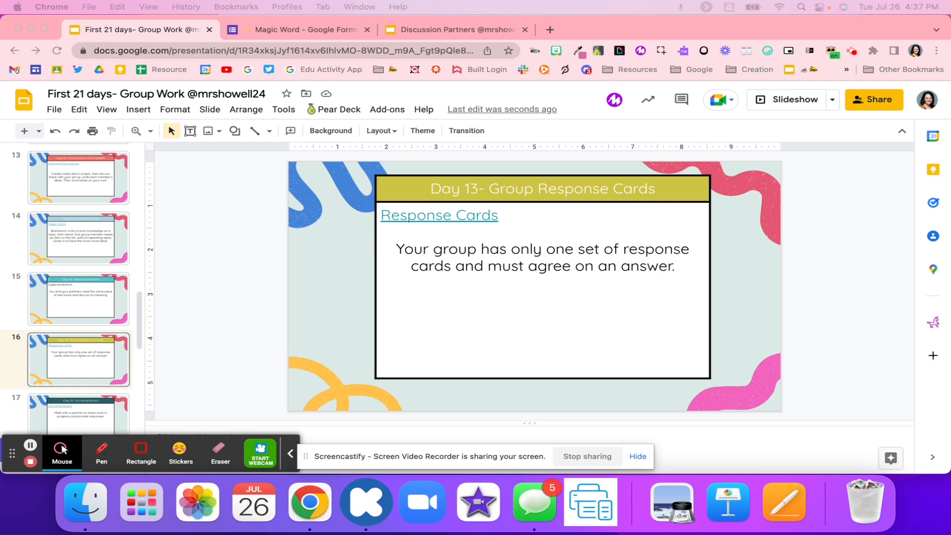
scroll(down, 3)
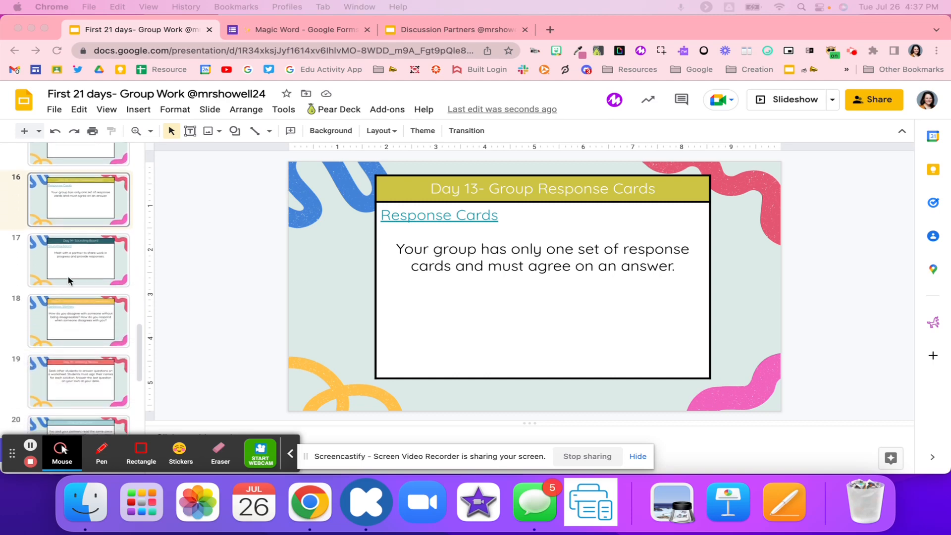
Show the Day 14 Sounding Board slide and open its linked Sounding Board deck in a new tab.
click(78, 260)
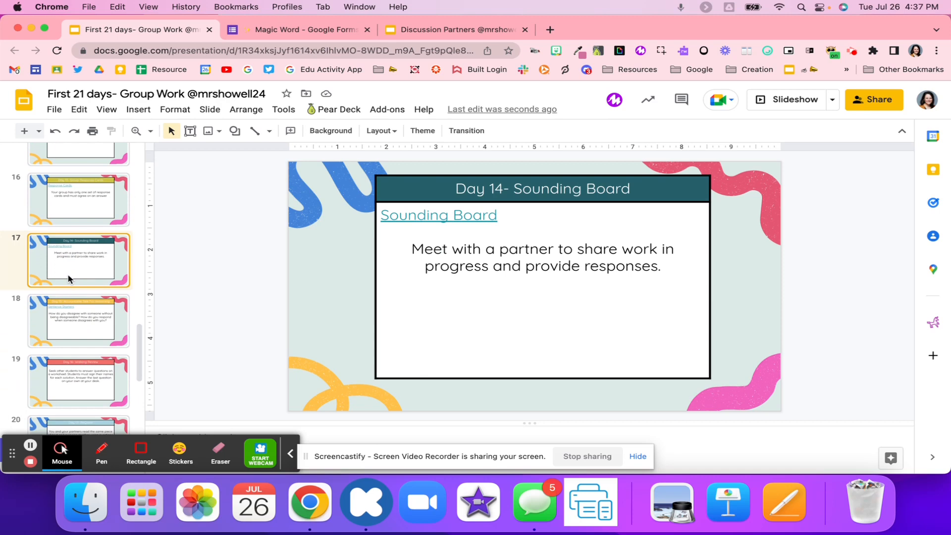
mouse_move(466, 205)
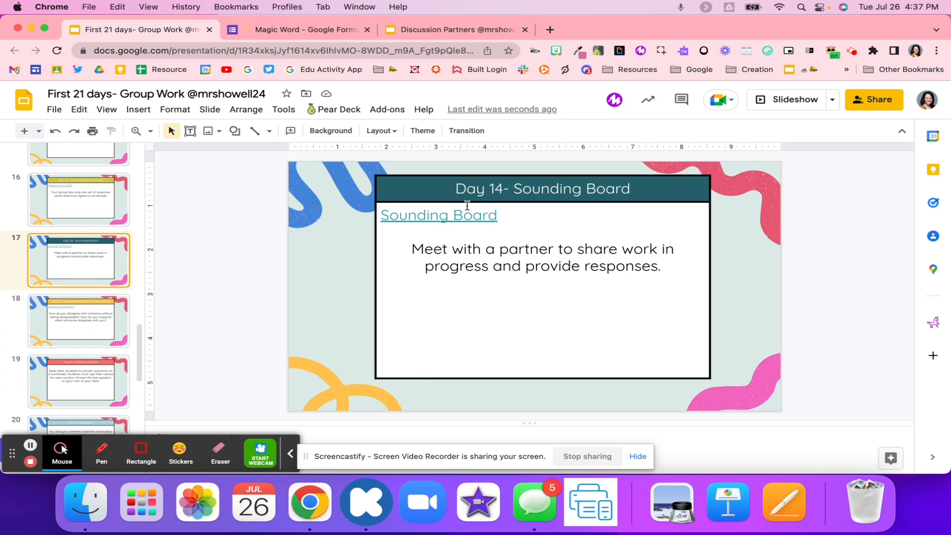
click(439, 215)
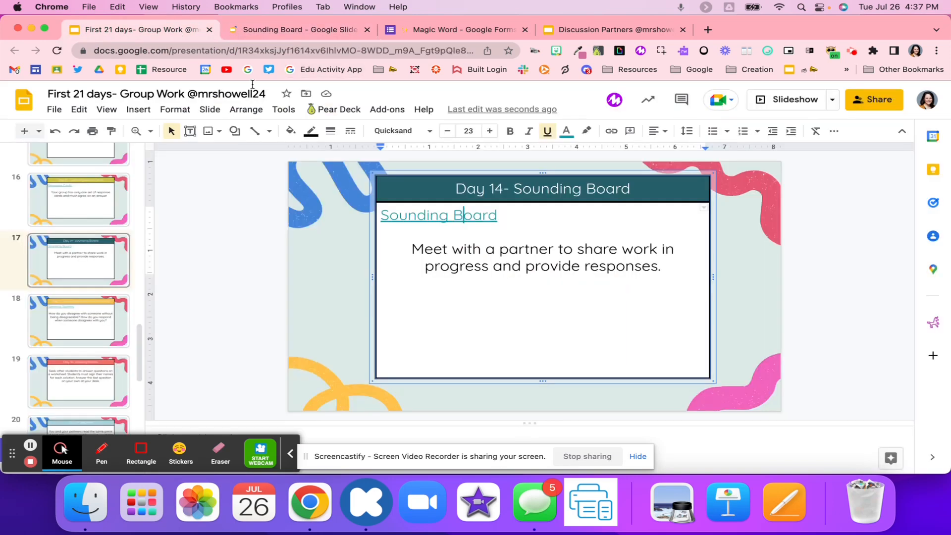
click(294, 30)
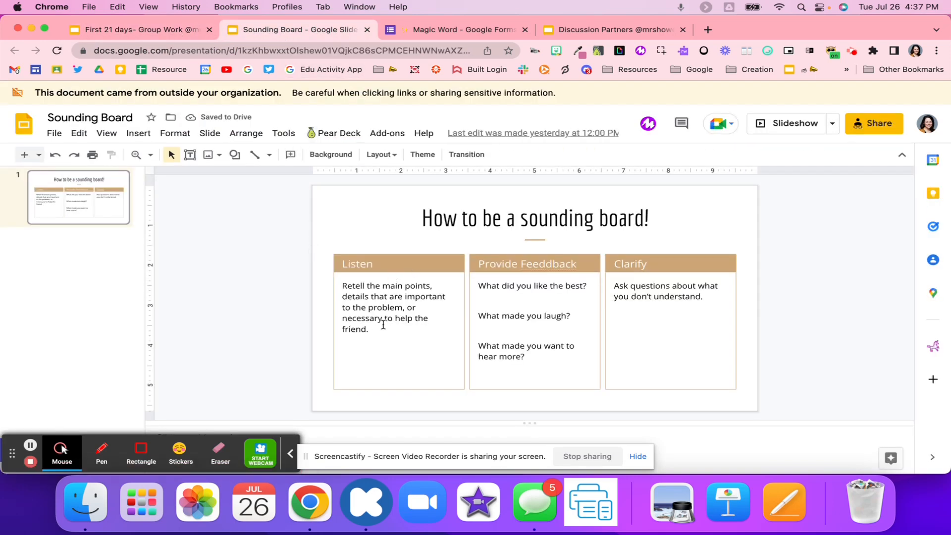
click(526, 263)
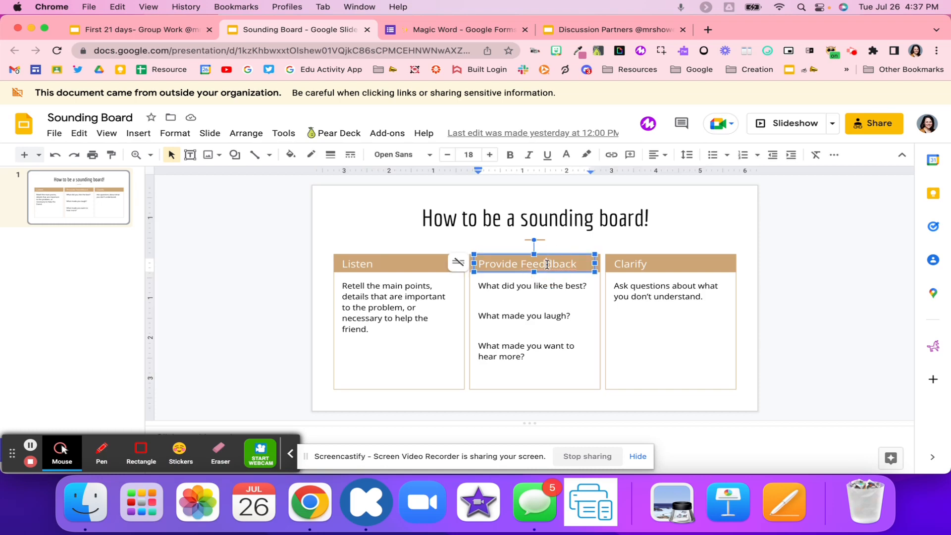
click(569, 263)
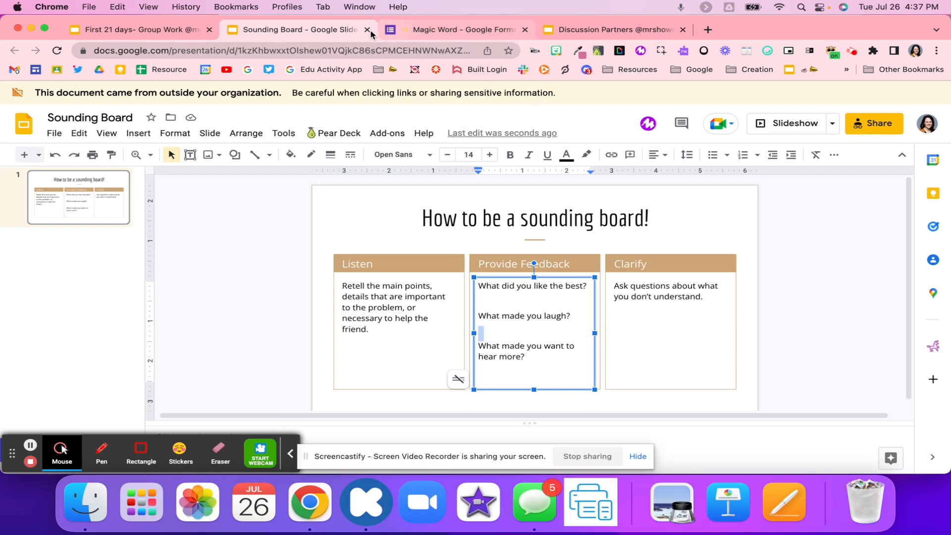
Close the Sounding Board tab, show the Day 15 Accountable Talk slide and open its Sentence Starters resource.
click(367, 29)
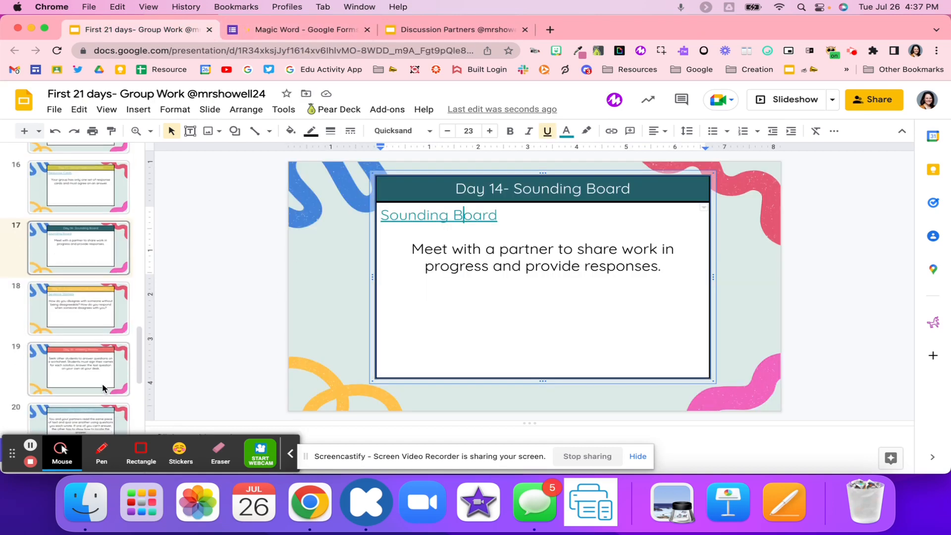
click(78, 301)
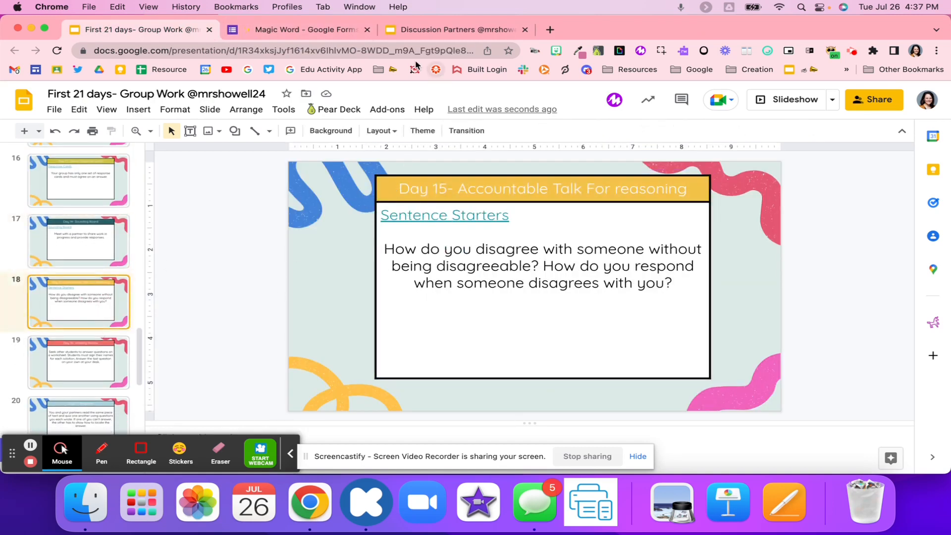
click(369, 29)
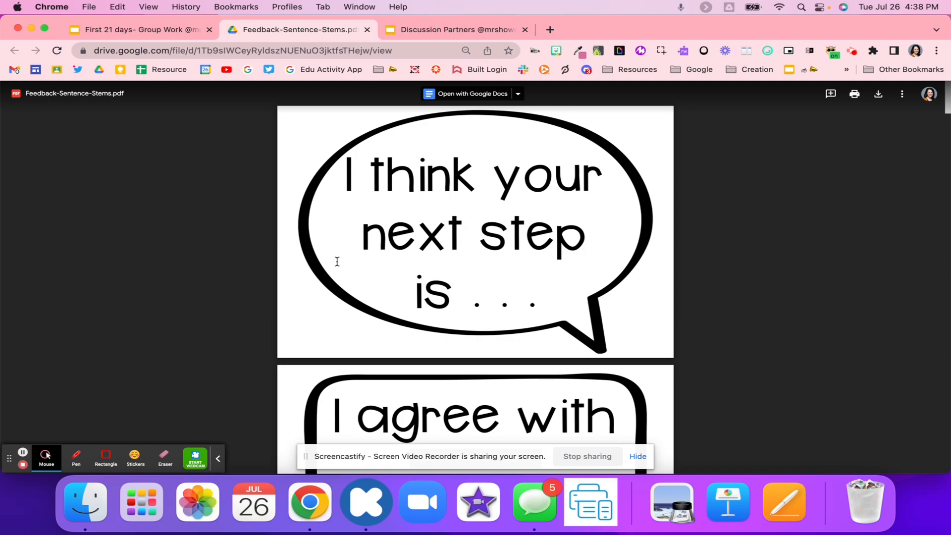
Page through the Feedback Sentence Stems PDF, then return to the First 21 days deck.
scroll(down, 3)
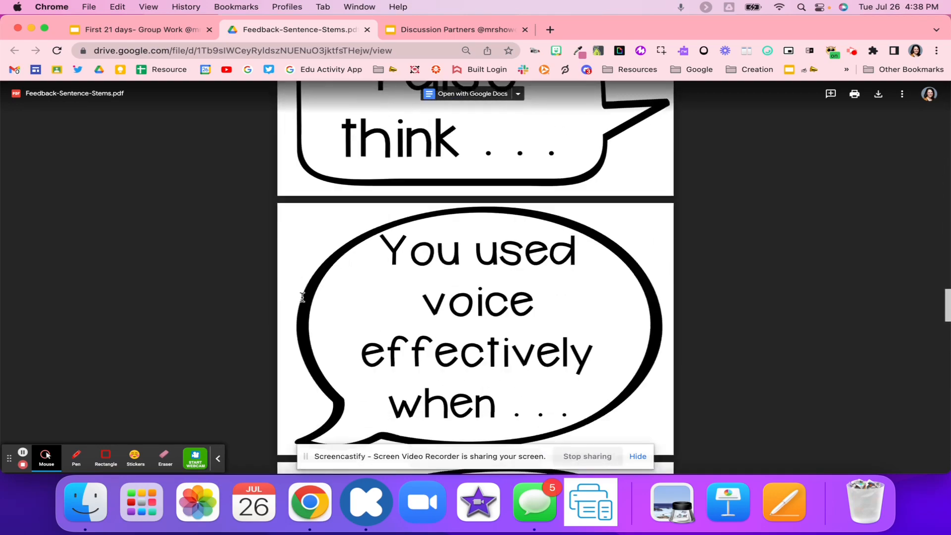
click(139, 29)
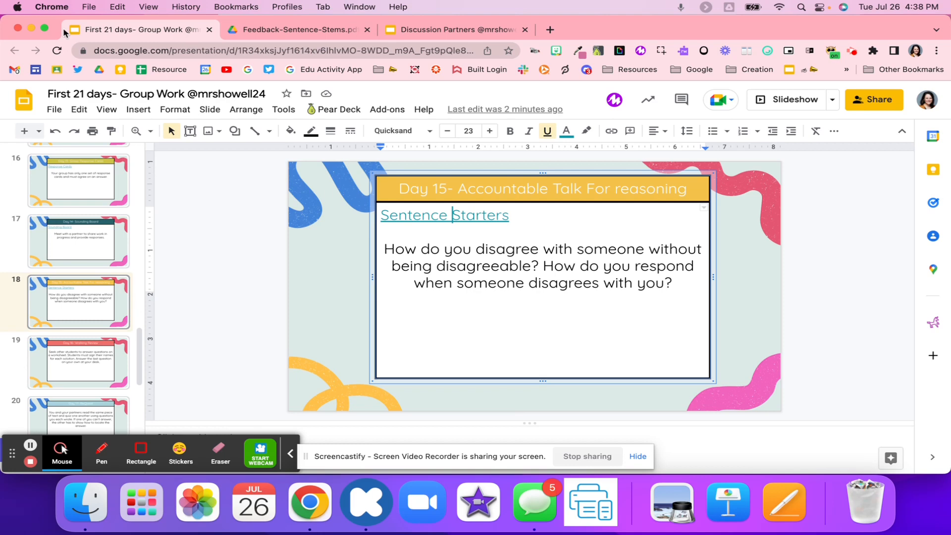
Show the Day 16 Walking Review slide.
click(78, 362)
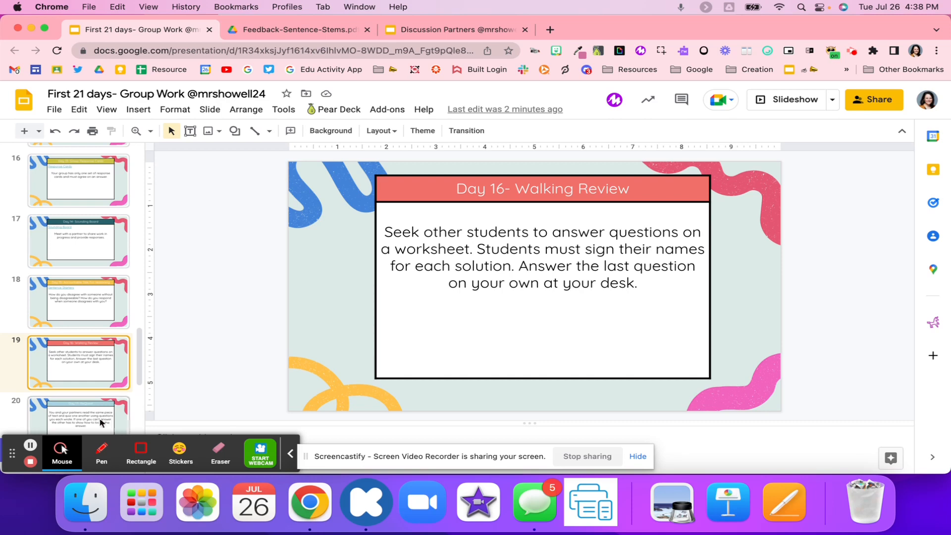
Show the Day 17 ReQuest slide.
click(77, 334)
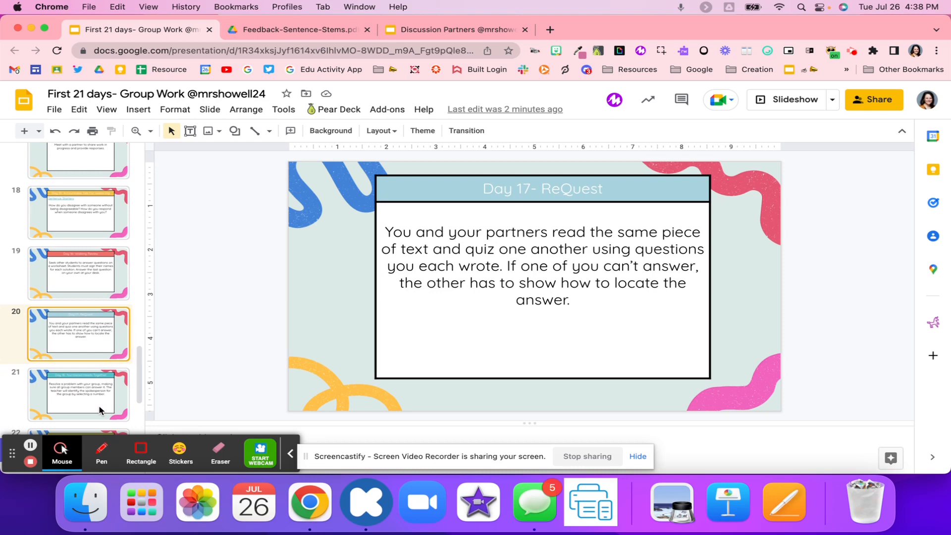
mouse_move(380, 43)
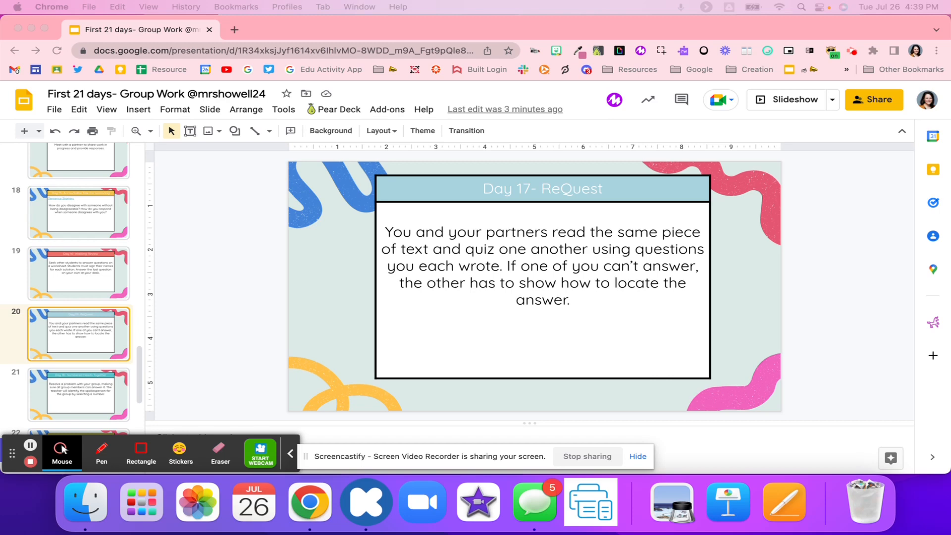
mouse_move(103, 342)
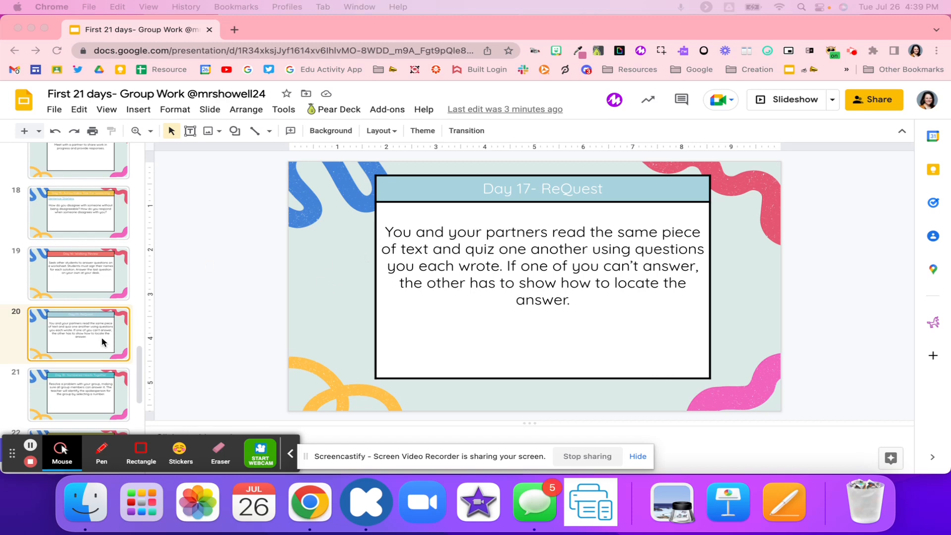
scroll(down, 3)
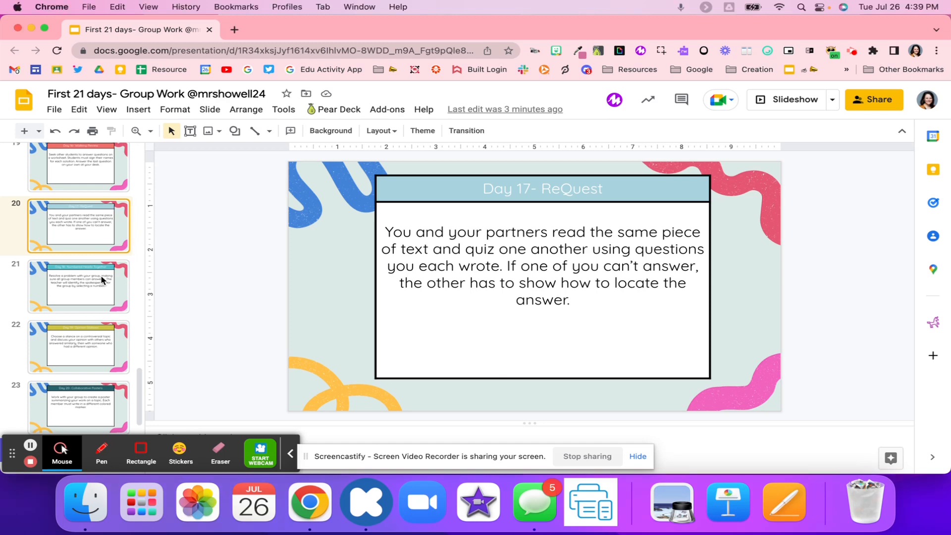
Show the Day 18 Numbered Heads Together slide.
click(77, 285)
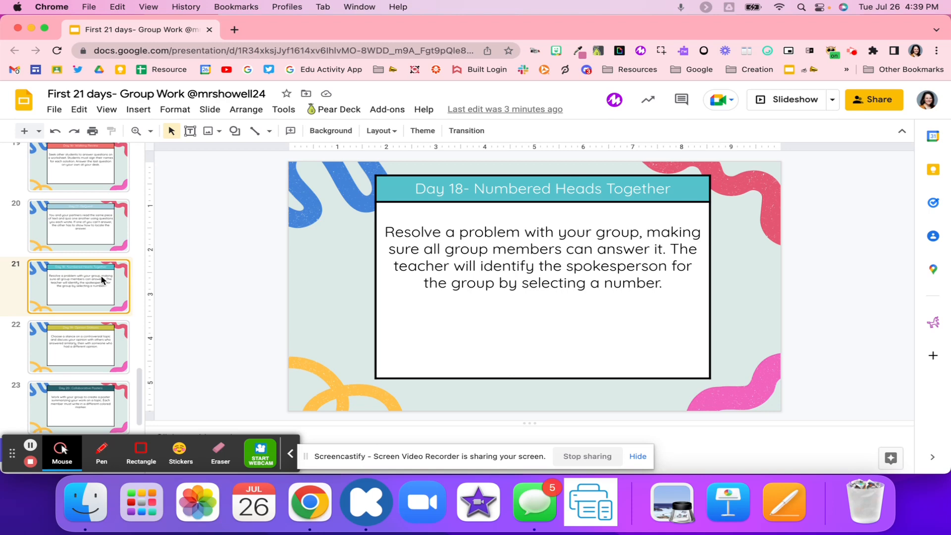
mouse_move(71, 329)
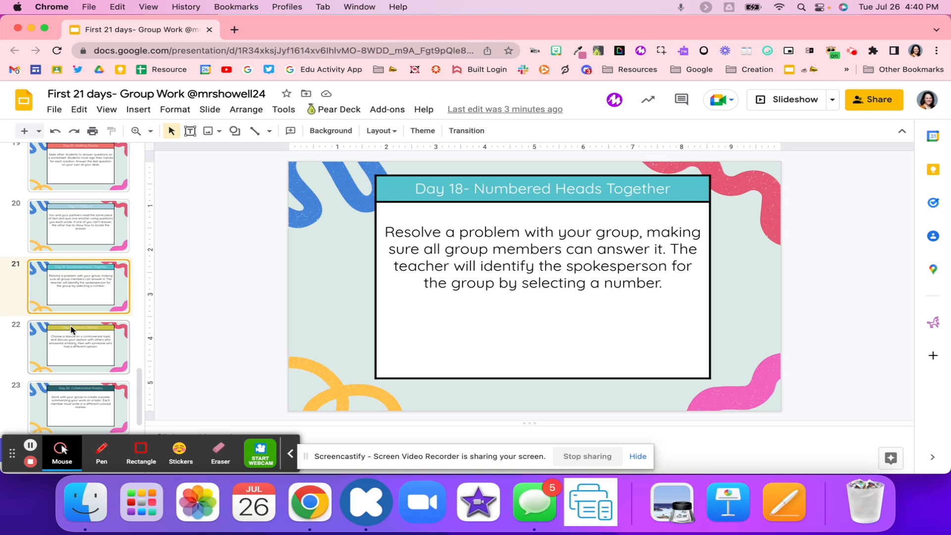
mouse_move(74, 334)
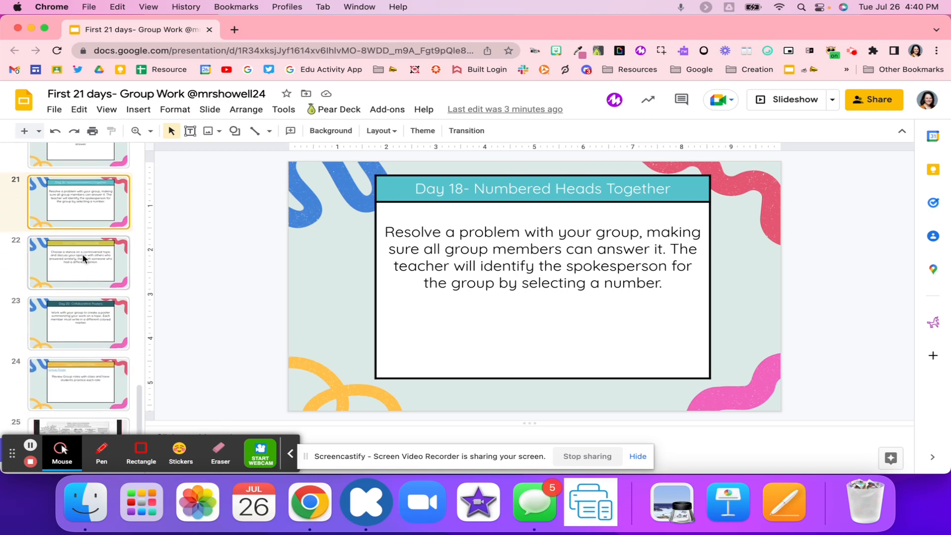
Show the Day 19 Opinion Stations slide.
click(79, 261)
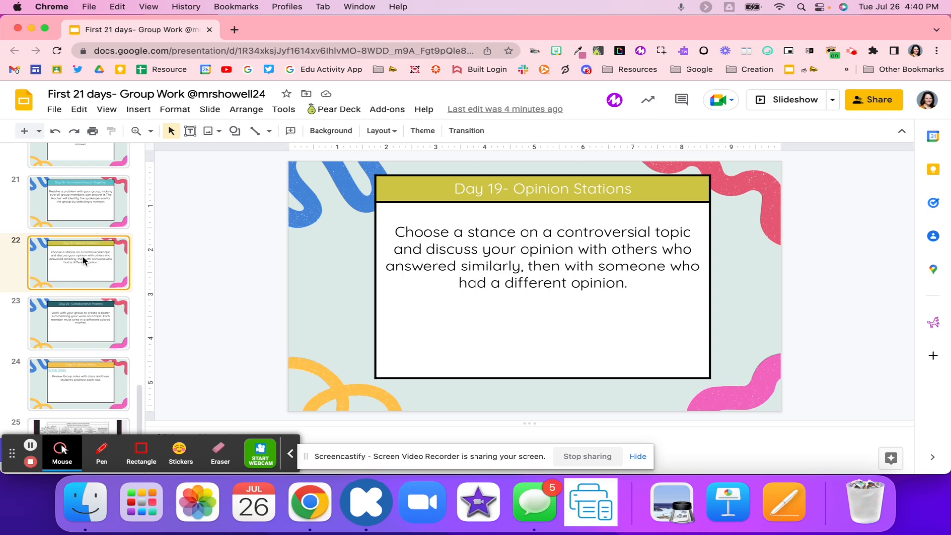
Show the Day 20 Collaborative Posters slide, then the Day 21 Group Roles slide.
click(79, 323)
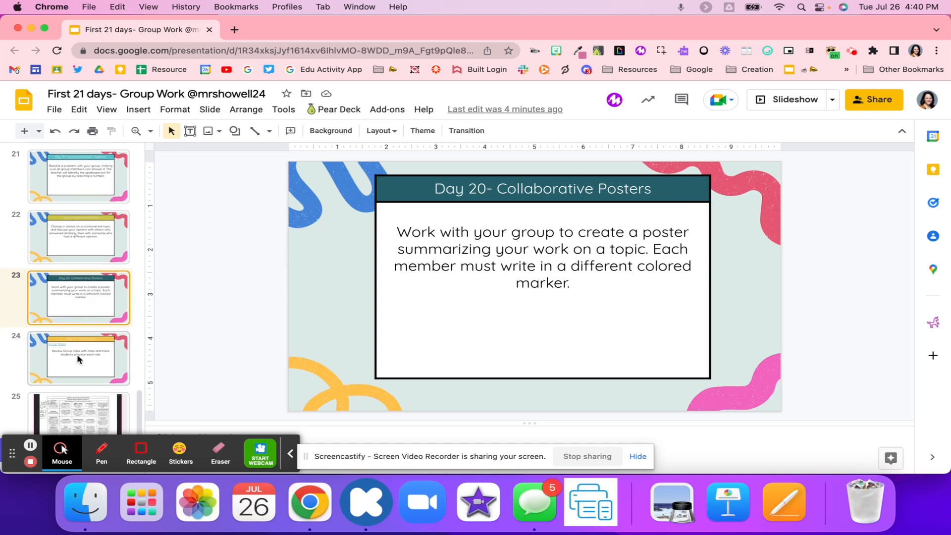
mouse_move(77, 356)
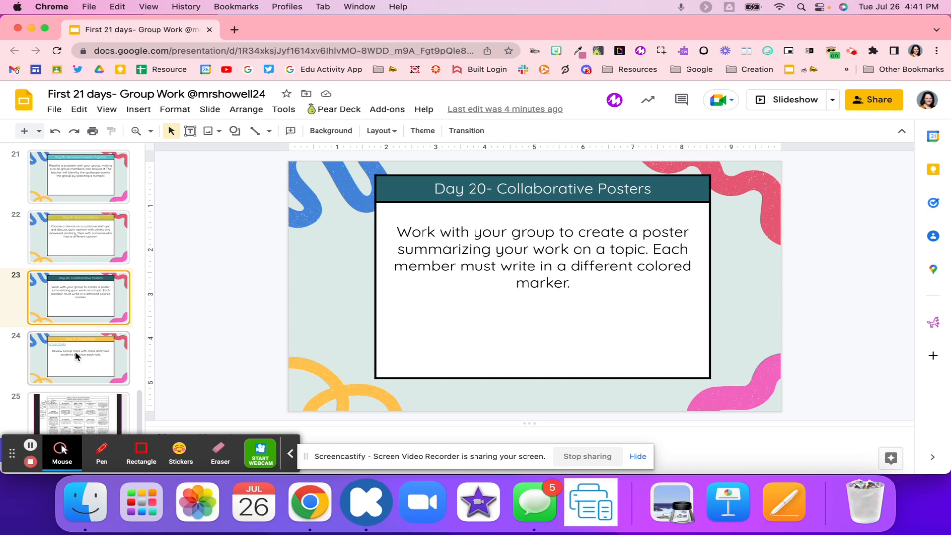
click(79, 357)
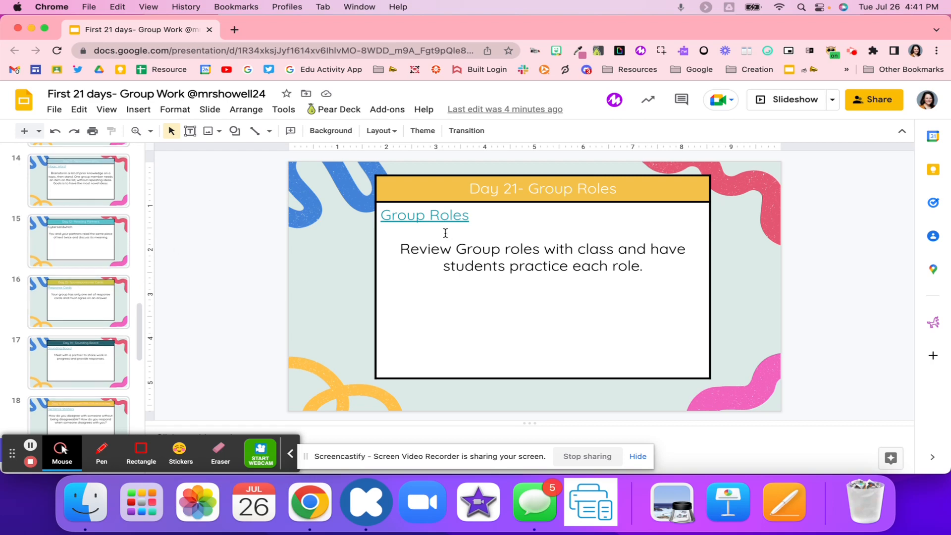
Open the linked Student Group Roles Poster in Canva and point out its role badges.
click(425, 215)
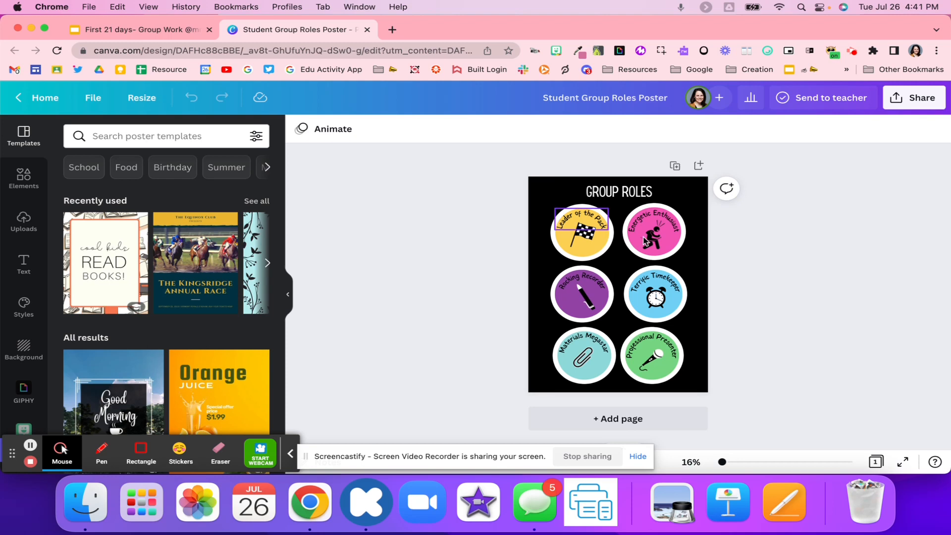
click(581, 294)
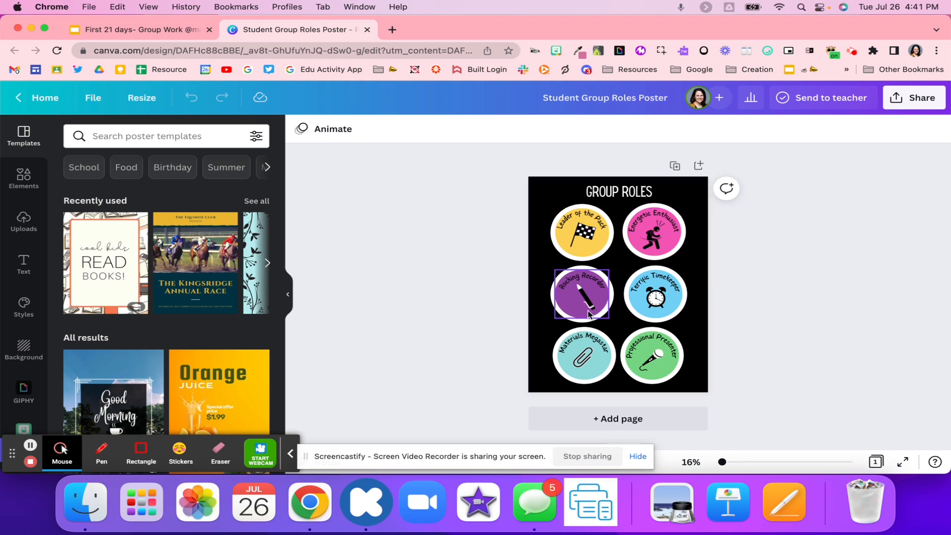
click(581, 356)
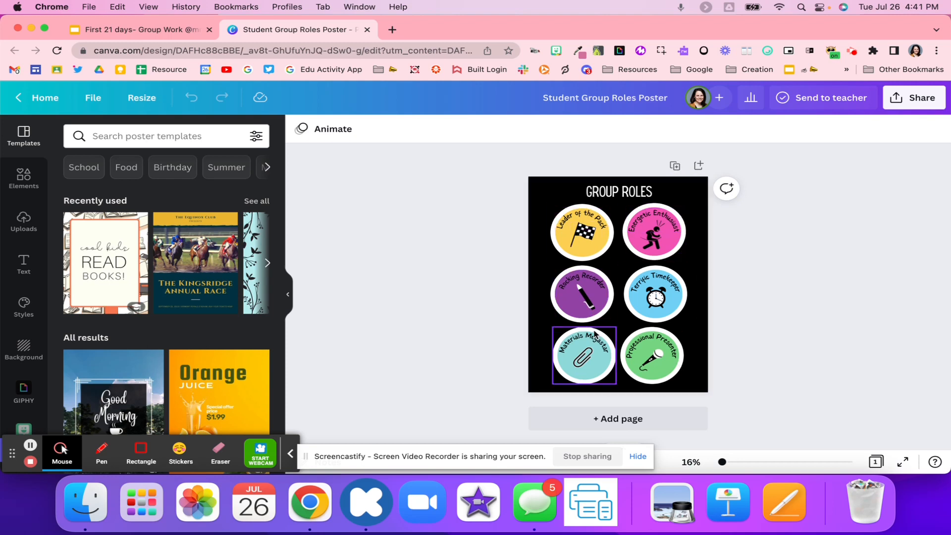